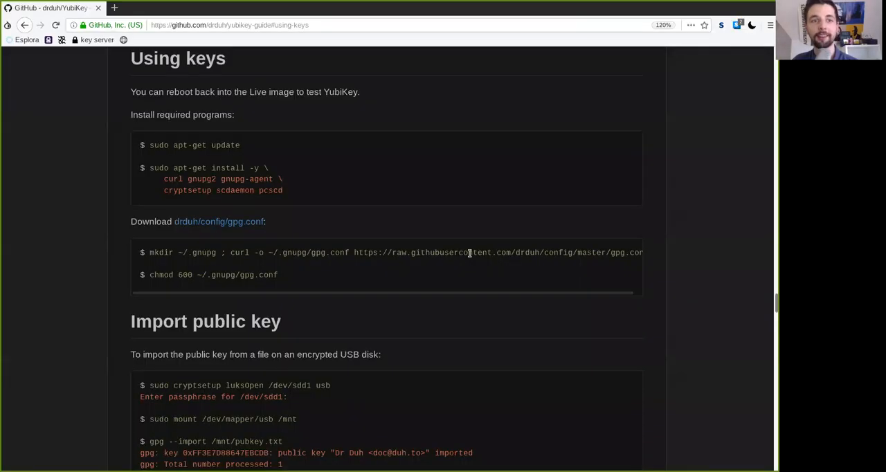
pyautogui.moveTo(512, 197)
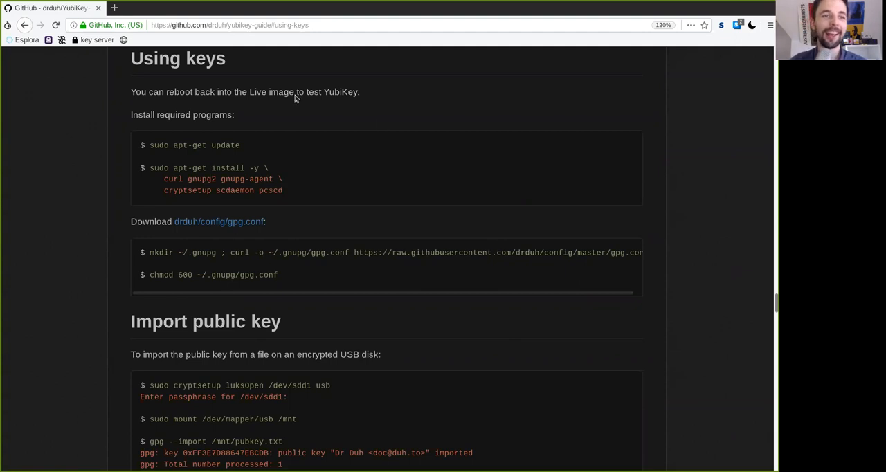
pyautogui.moveTo(184, 131)
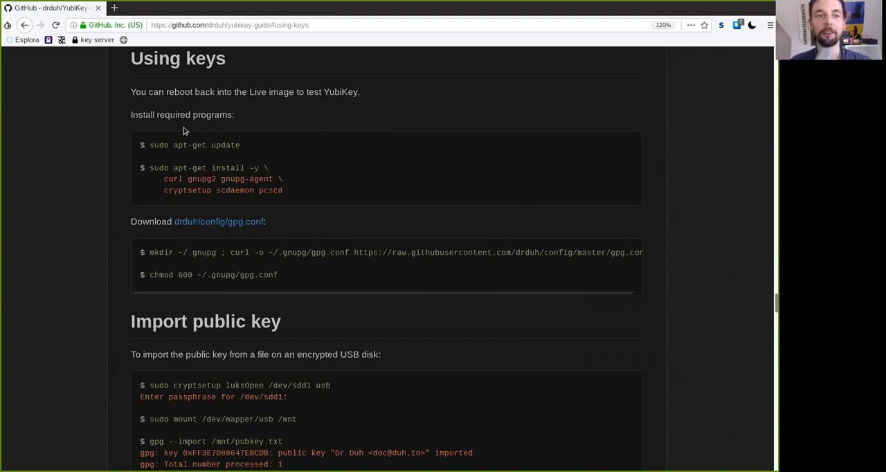
pyautogui.moveTo(300, 105)
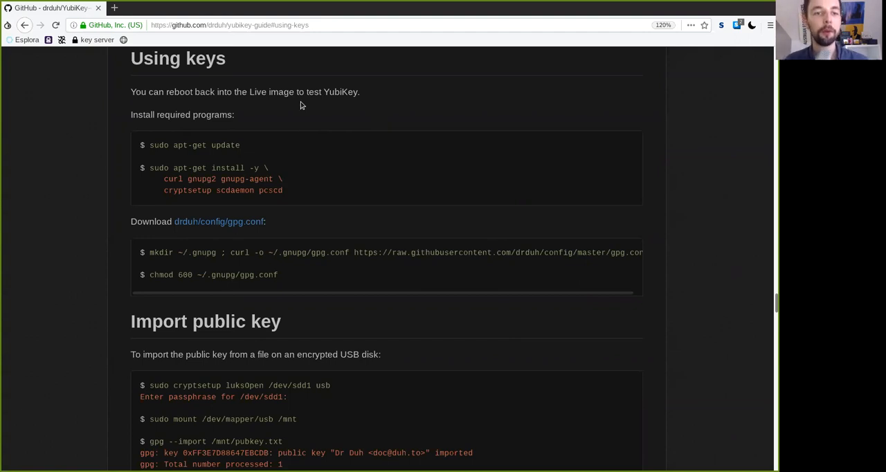
# Highlight the gnupg package names, including gnupg-agent, in the install instructions.
pyautogui.doubleClick(225, 145)
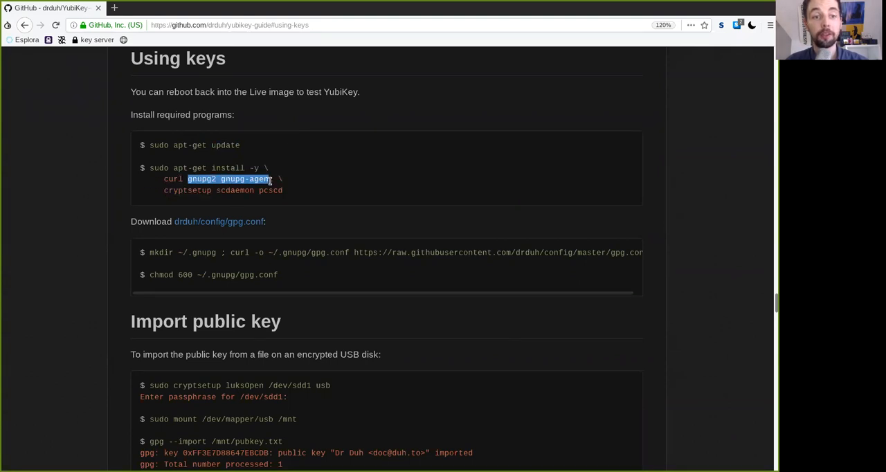
pyautogui.doubleClick(261, 179)
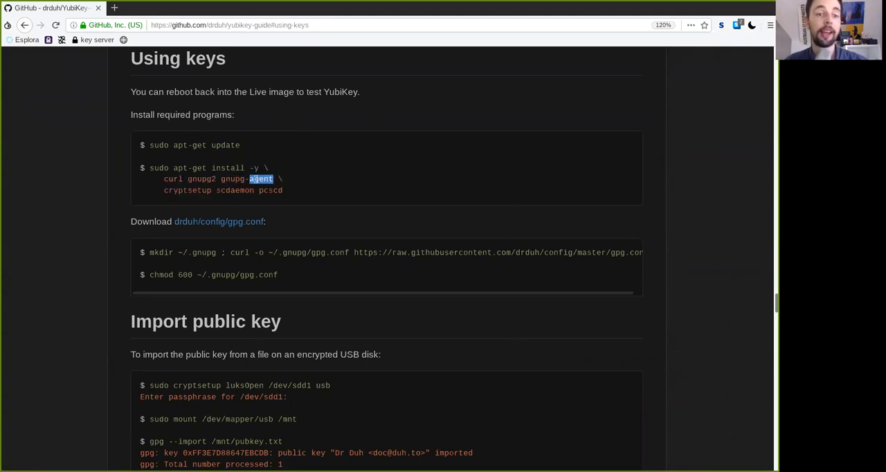
pyautogui.click(352, 201)
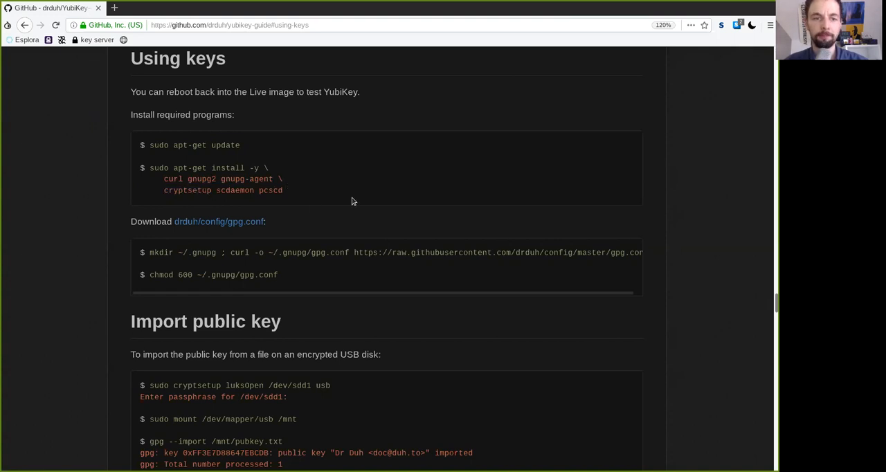
pyautogui.moveTo(293, 276)
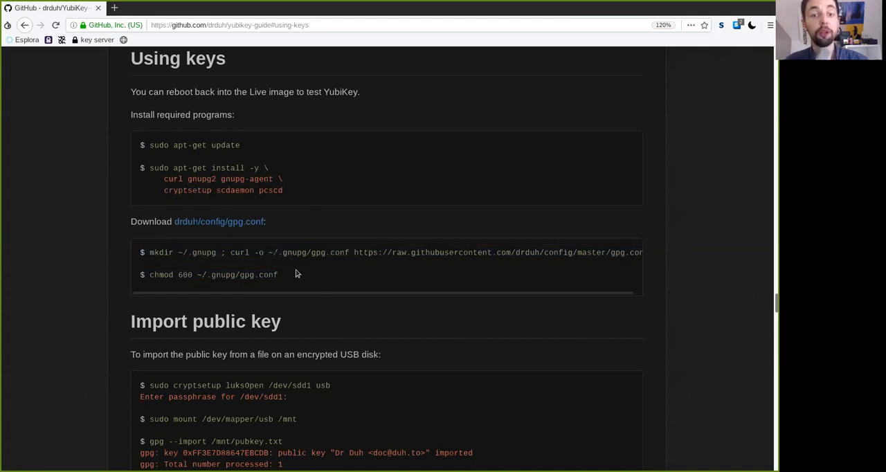
pyautogui.doubleClick(219, 221)
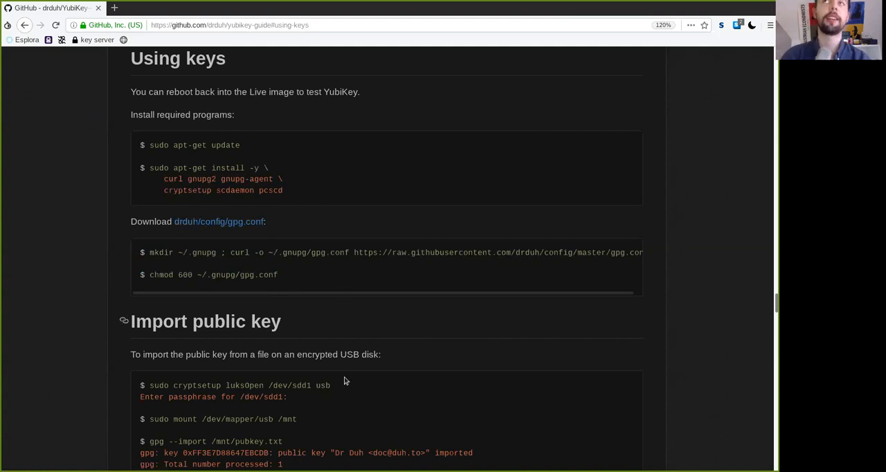
pyautogui.moveTo(315, 424)
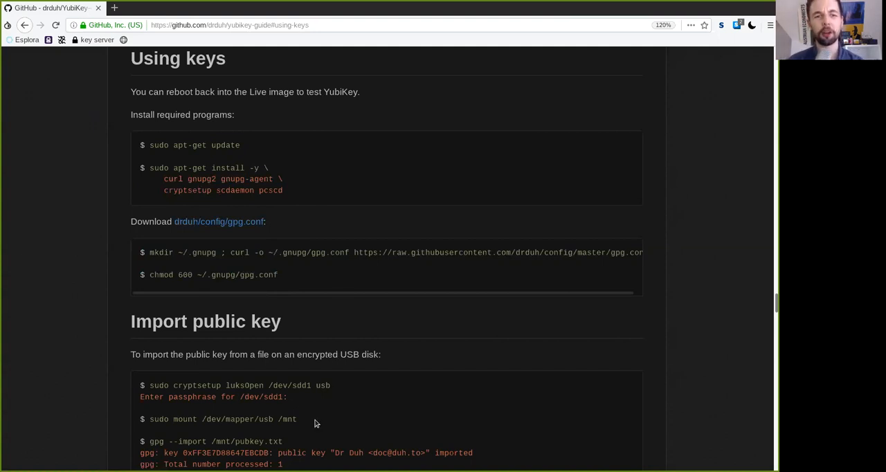
# Highlight the chmod command and its 600 permission value.
pyautogui.doubleClick(254, 275)
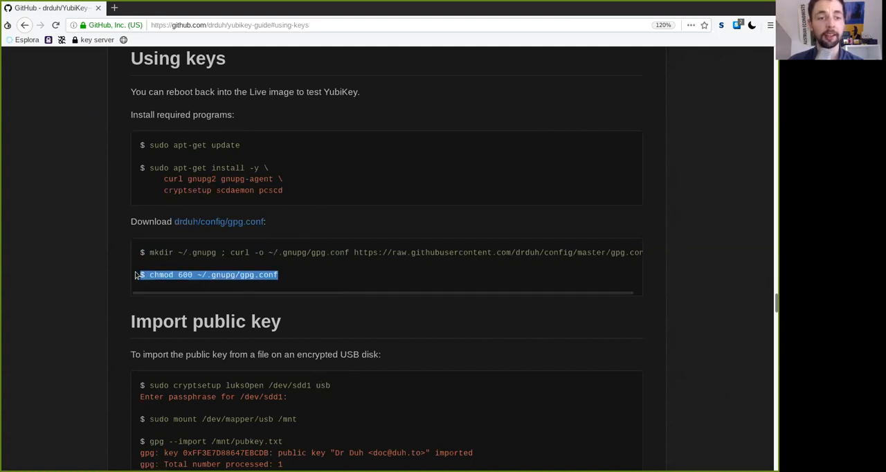
pyautogui.doubleClick(185, 274)
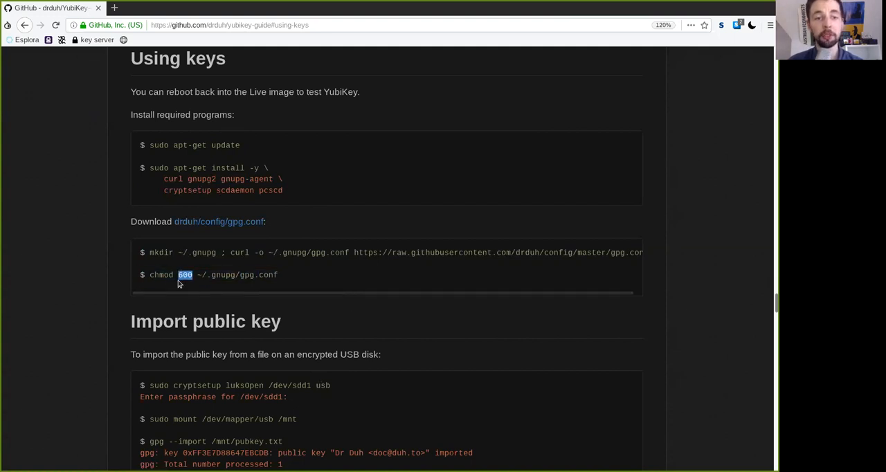
pyautogui.moveTo(188, 287)
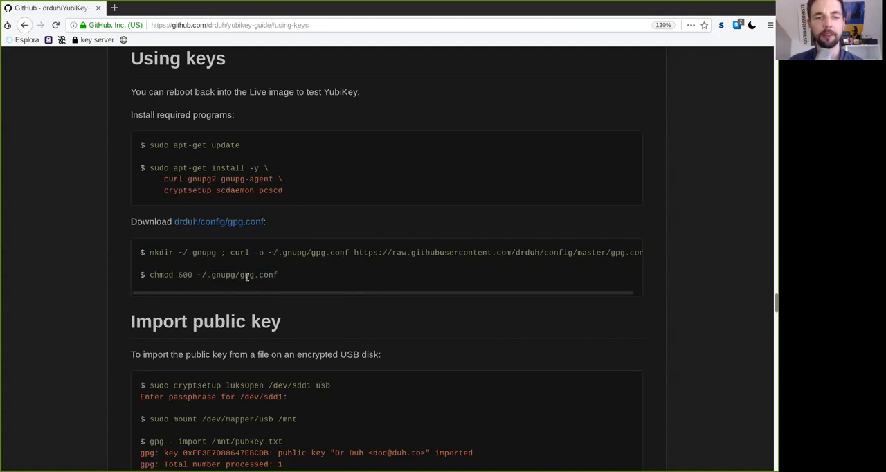
pyautogui.doubleClick(247, 274)
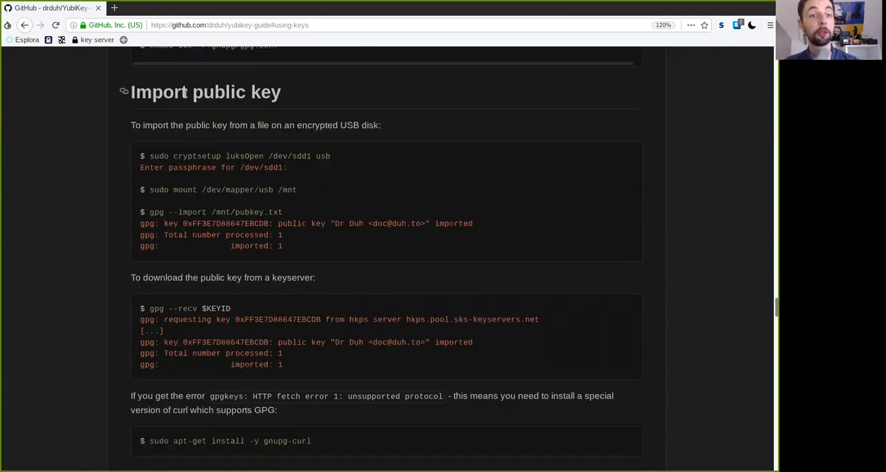
# Walk through the Import public key section: the gpg import command and the imported key ID.
pyautogui.doubleClick(205, 92)
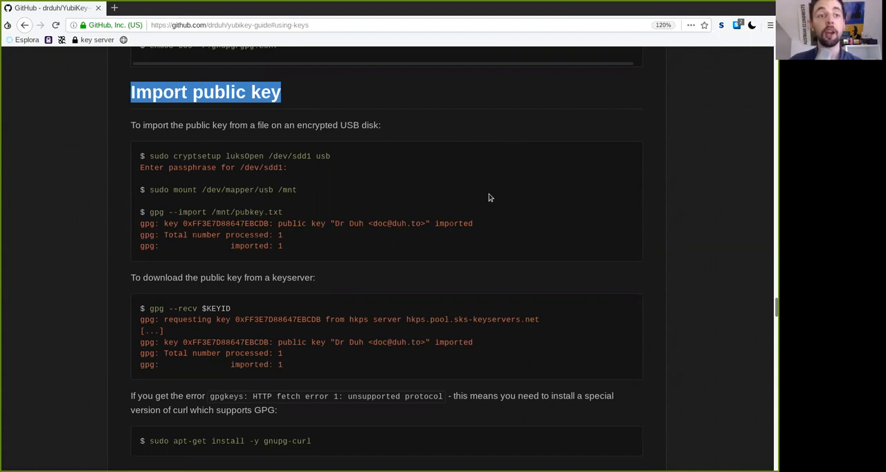
pyautogui.moveTo(135, 139)
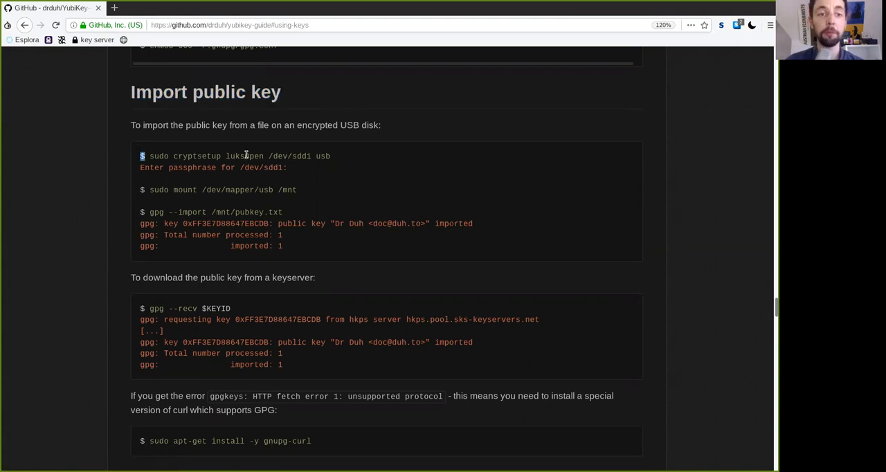
pyautogui.doubleClick(197, 155)
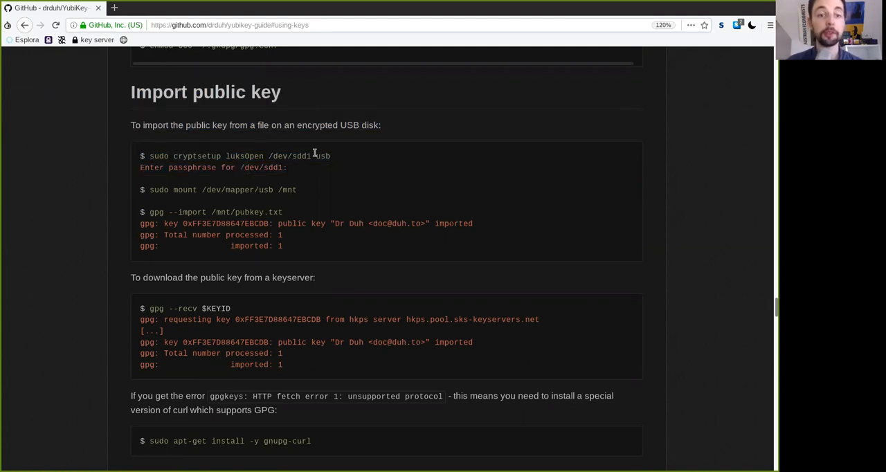
pyautogui.moveTo(150, 156); pyautogui.dragTo(288, 168)
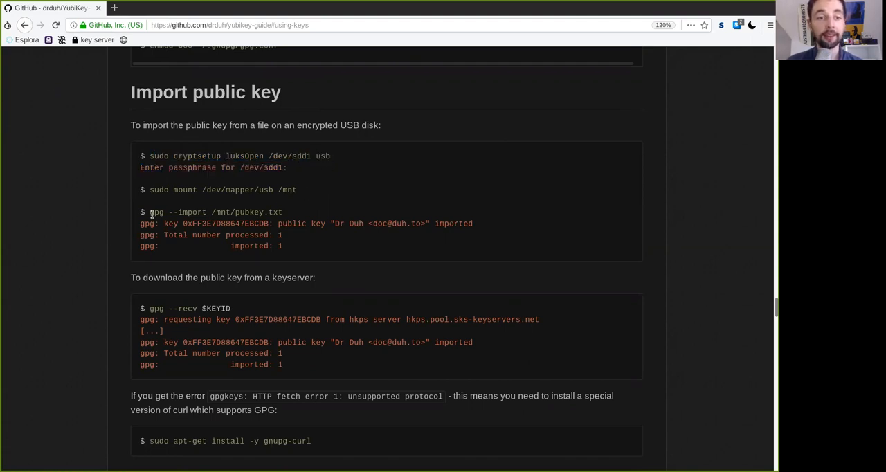
pyautogui.moveTo(150, 212); pyautogui.dragTo(266, 212)
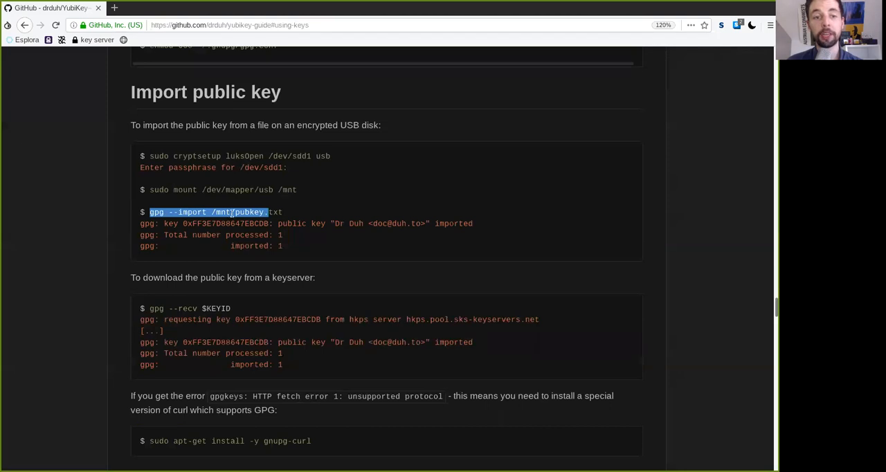
pyautogui.click(282, 213)
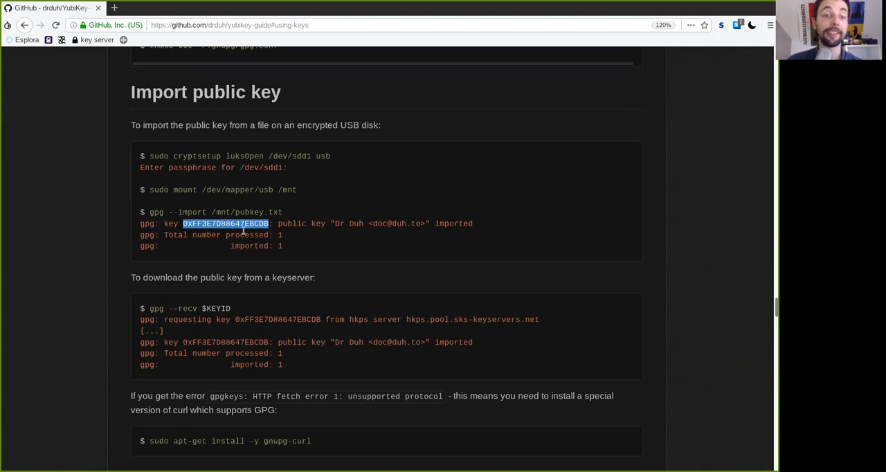
pyautogui.doubleClick(302, 223)
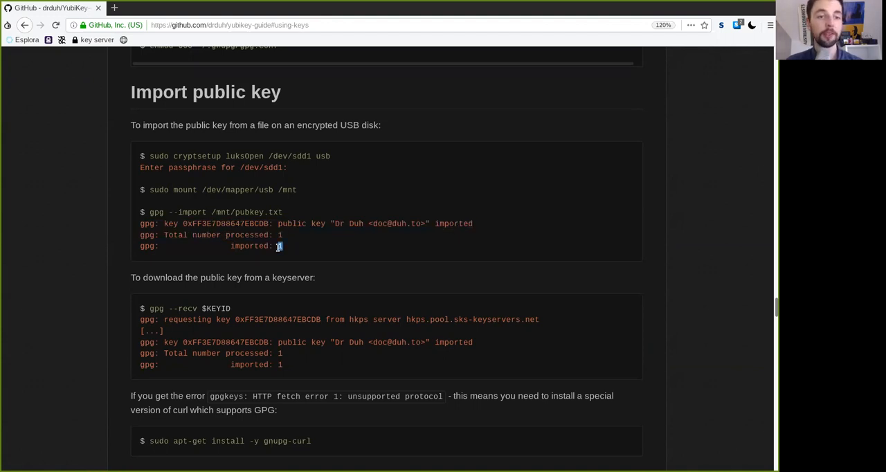
# Point out the gpg receive option, the keyserver host name and the gnupg-curl command.
pyautogui.scroll(-3)
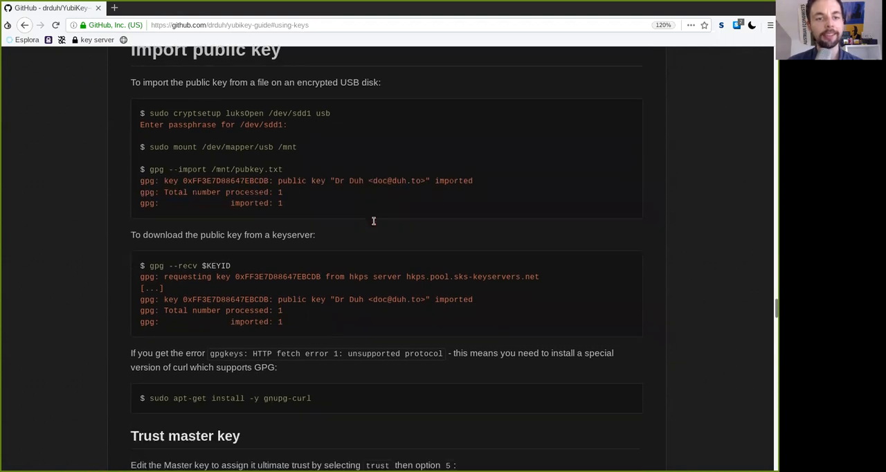
pyautogui.scroll(-3)
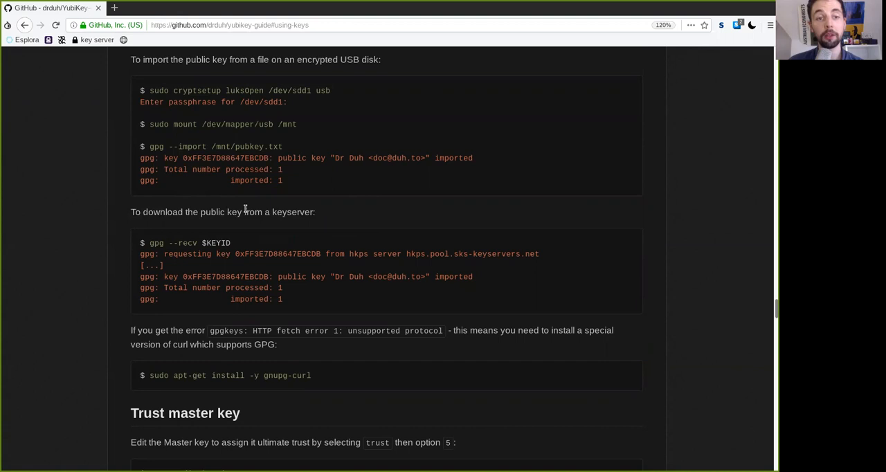
pyautogui.doubleClick(156, 243)
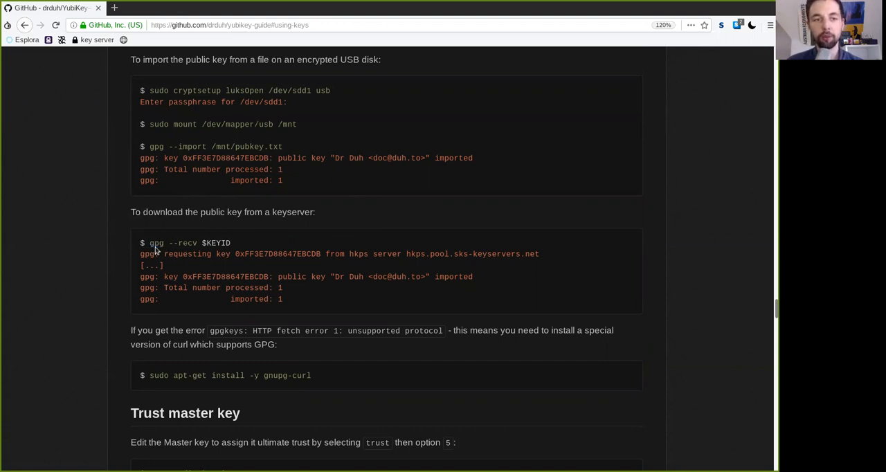
pyautogui.doubleClick(187, 243)
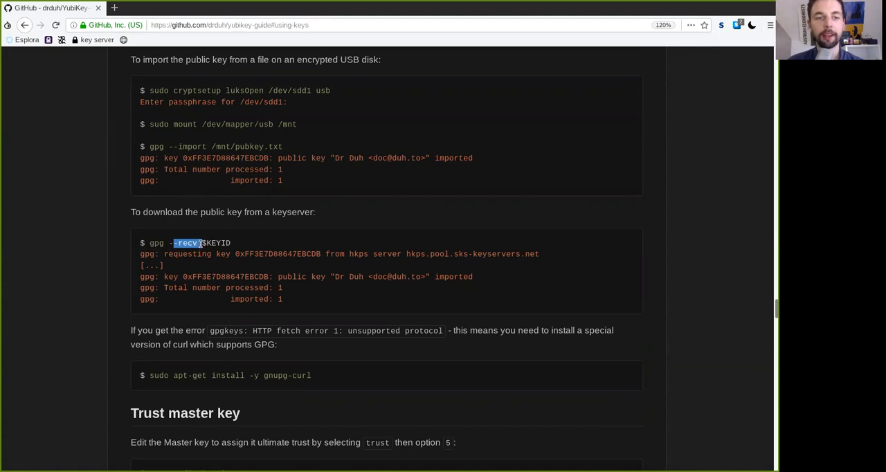
pyautogui.click(203, 243)
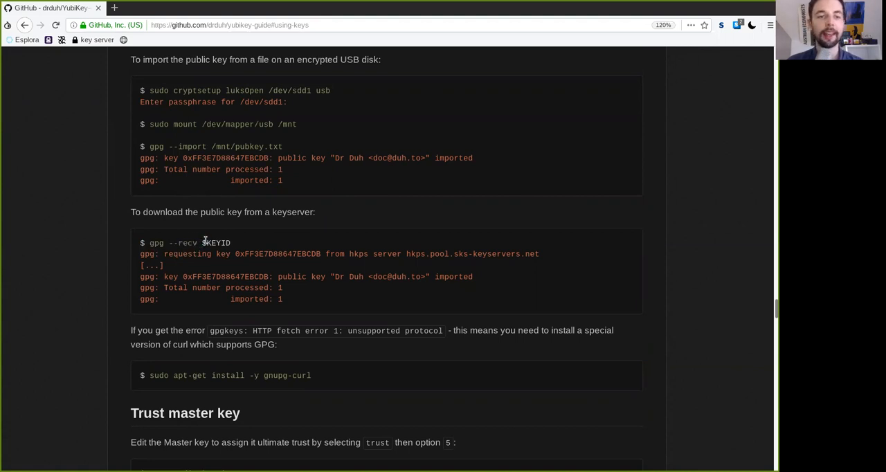
pyautogui.doubleClick(216, 243)
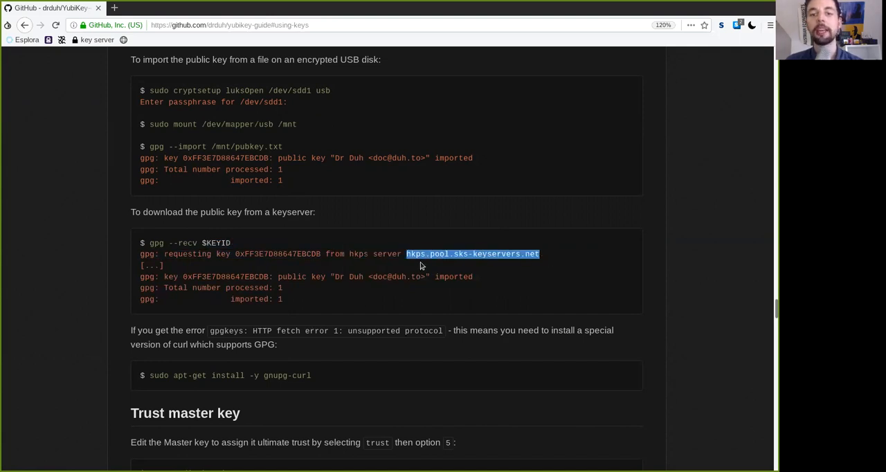
pyautogui.scroll(-3)
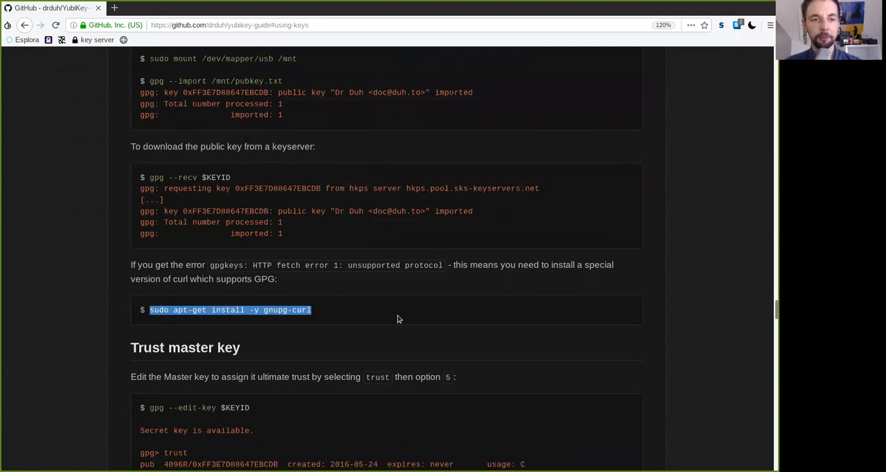
pyautogui.click(335, 310)
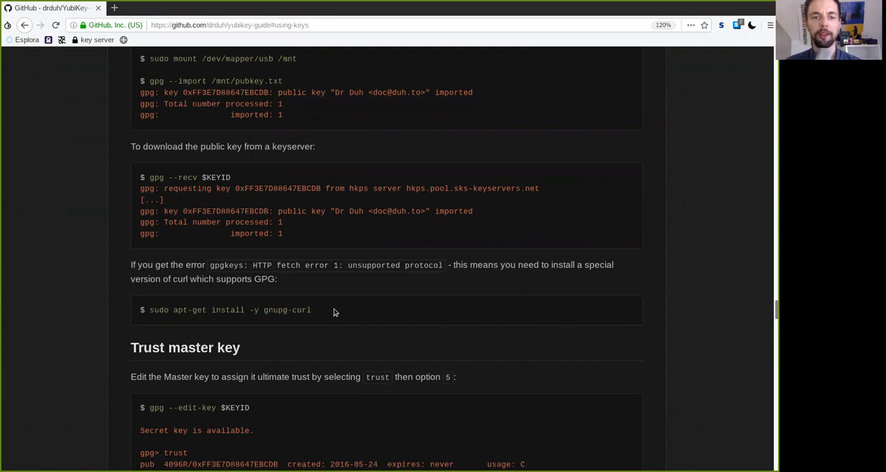
# Scroll to the Trust master key section and highlight gpg in the edit-key command.
pyautogui.scroll(-3)
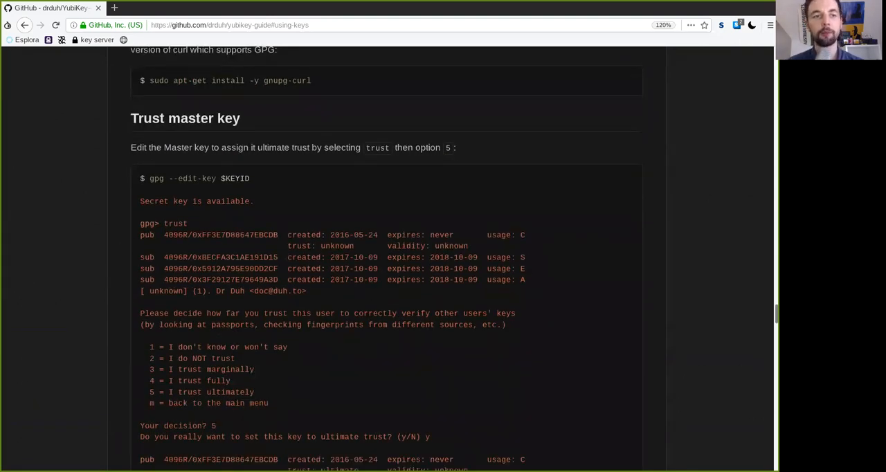
pyautogui.moveTo(133, 118)
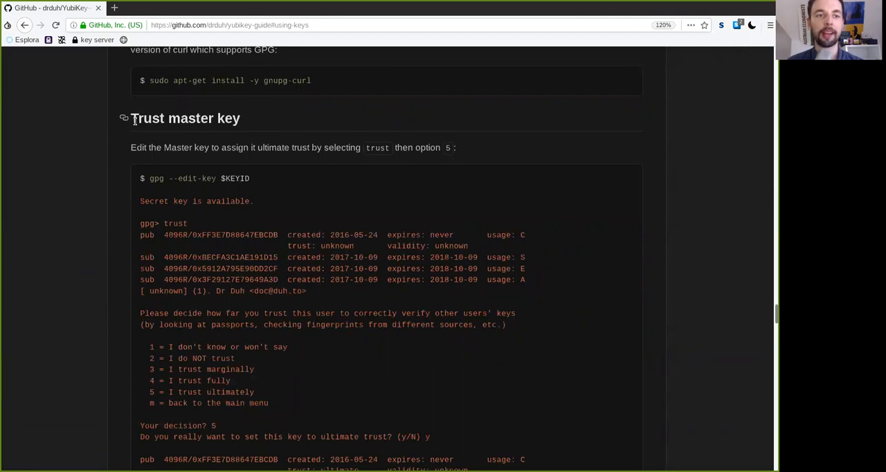
pyautogui.moveTo(123, 114)
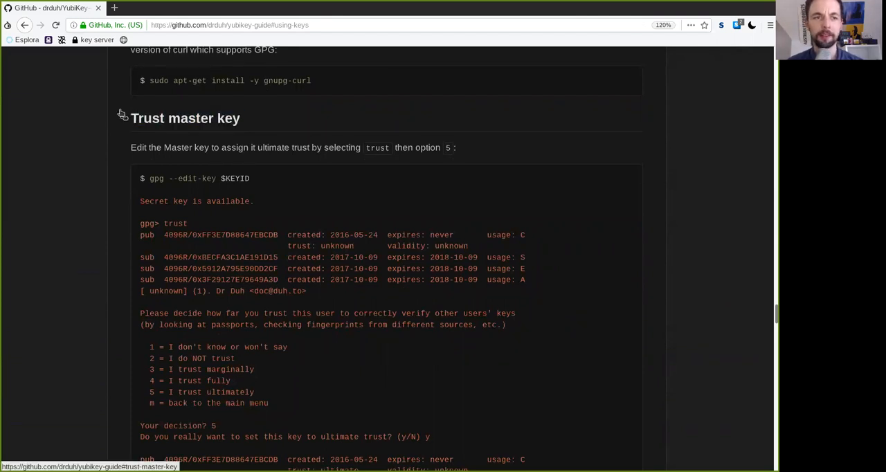
pyautogui.scroll(-3)
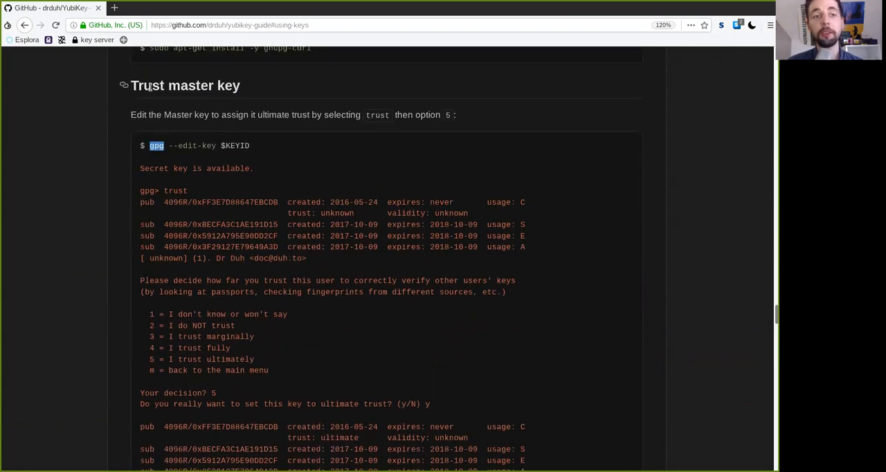
pyautogui.doubleClick(185, 85)
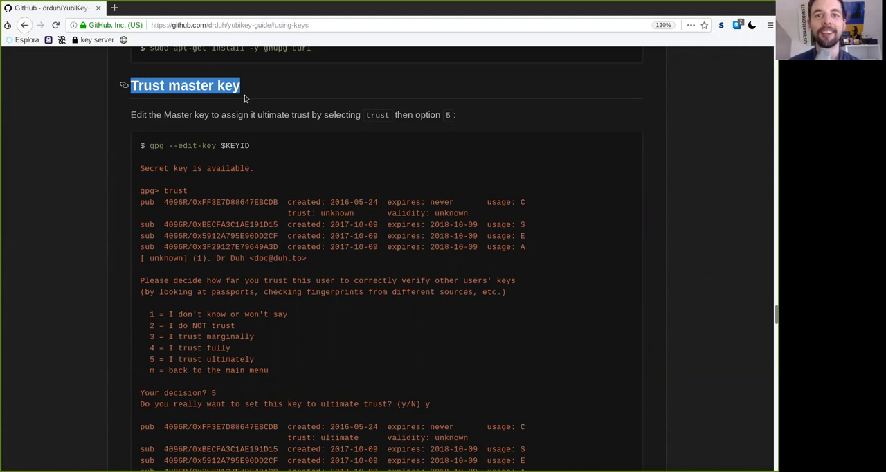
pyautogui.moveTo(268, 144)
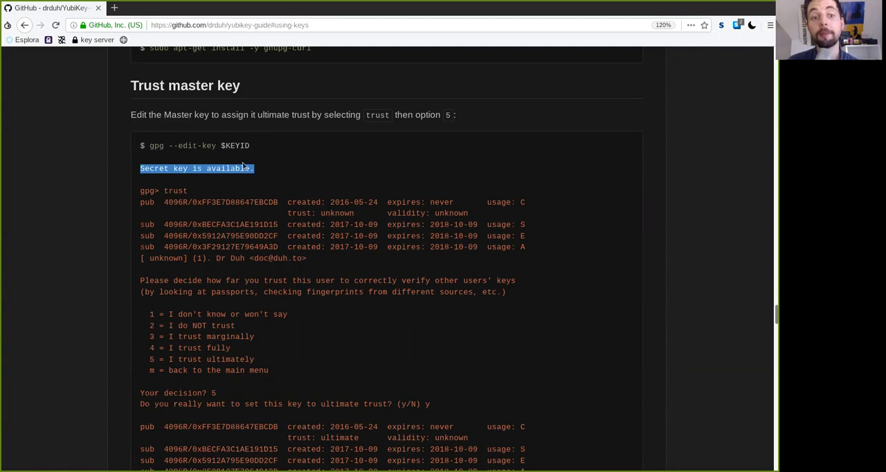
pyautogui.click(238, 183)
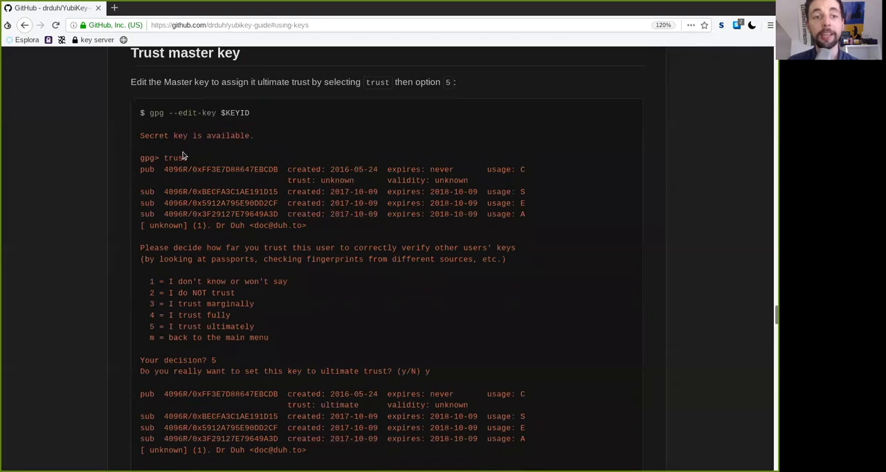
pyautogui.doubleClick(174, 158)
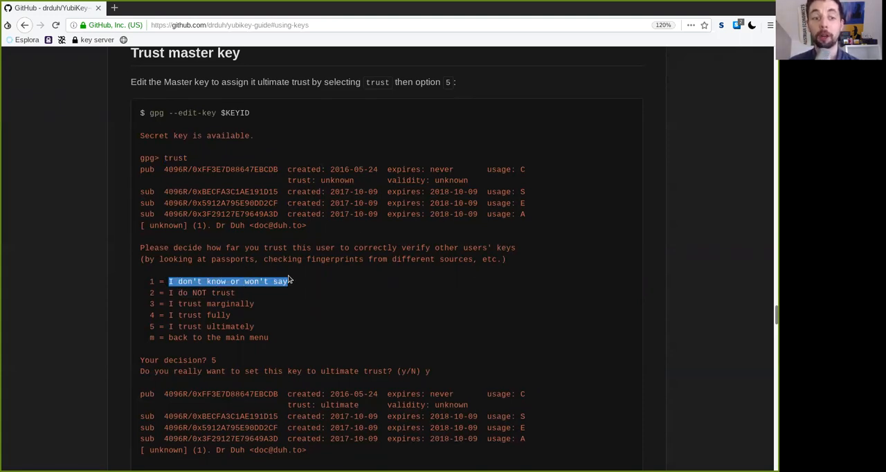
pyautogui.moveTo(283, 281); pyautogui.dragTo(170, 293)
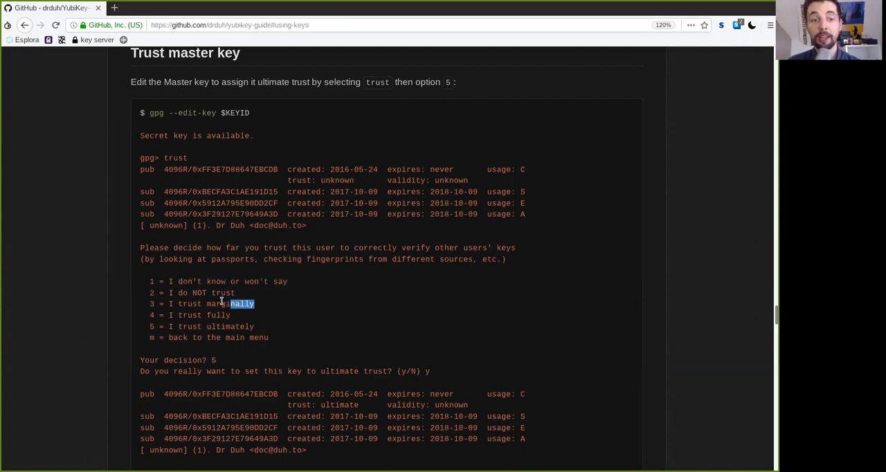
pyautogui.doubleClick(218, 315)
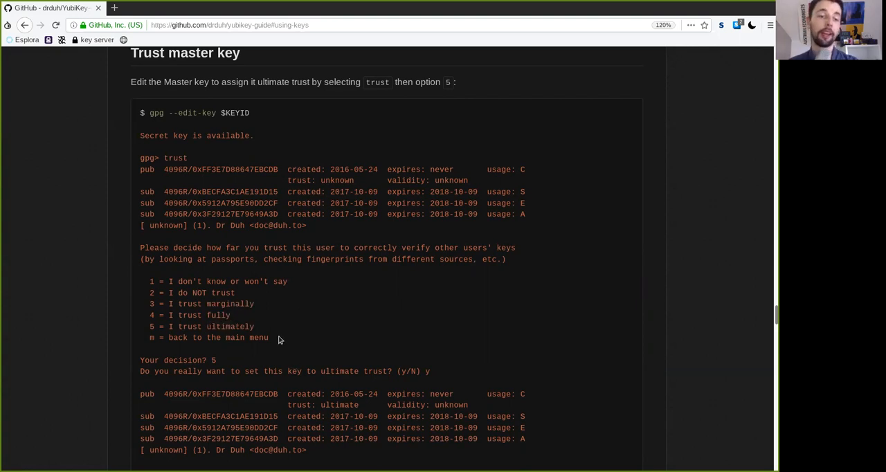
pyautogui.moveTo(144, 281); pyautogui.dragTo(280, 337)
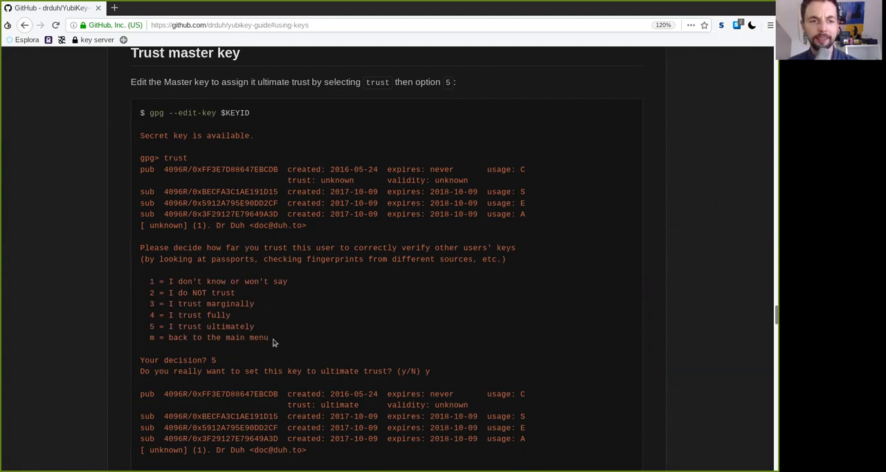
pyautogui.doubleClick(230, 326)
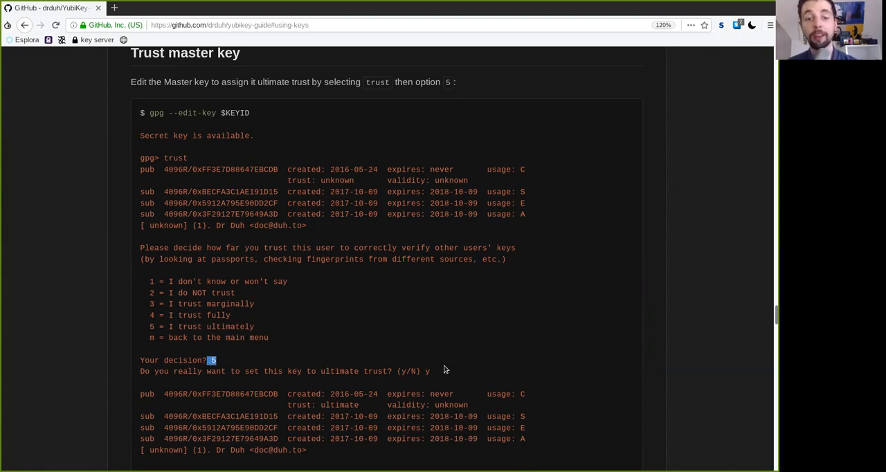
pyautogui.doubleClick(235, 170)
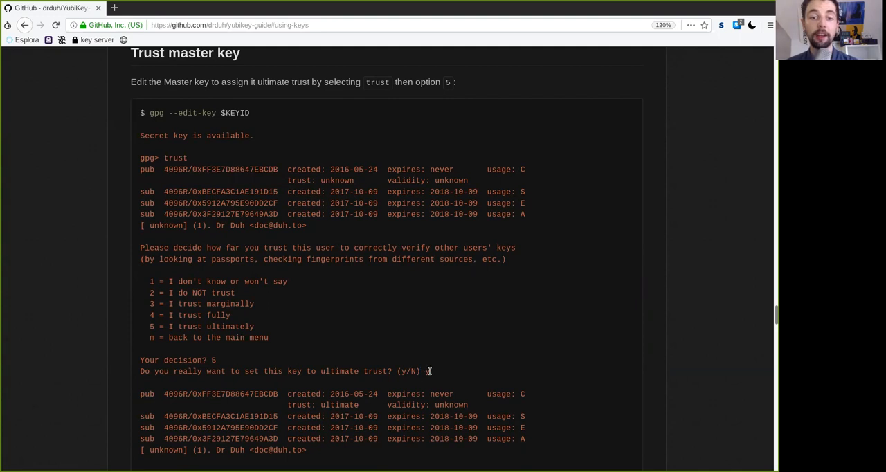
# Scroll down to the ultimate trust output and the 'gpg> save' line.
pyautogui.scroll(-3)
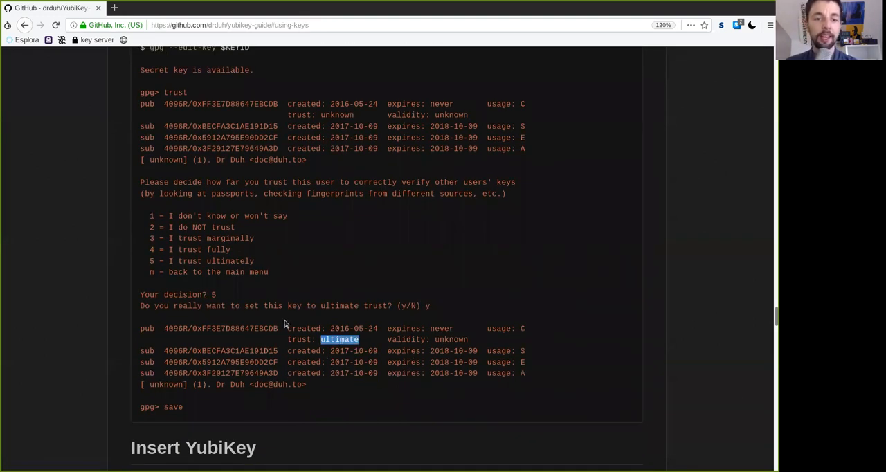
pyautogui.moveTo(238, 327)
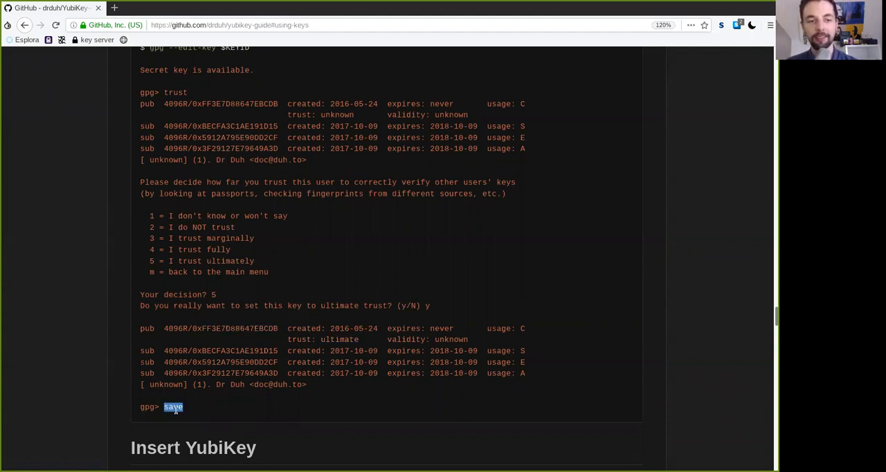
pyautogui.moveTo(186, 410)
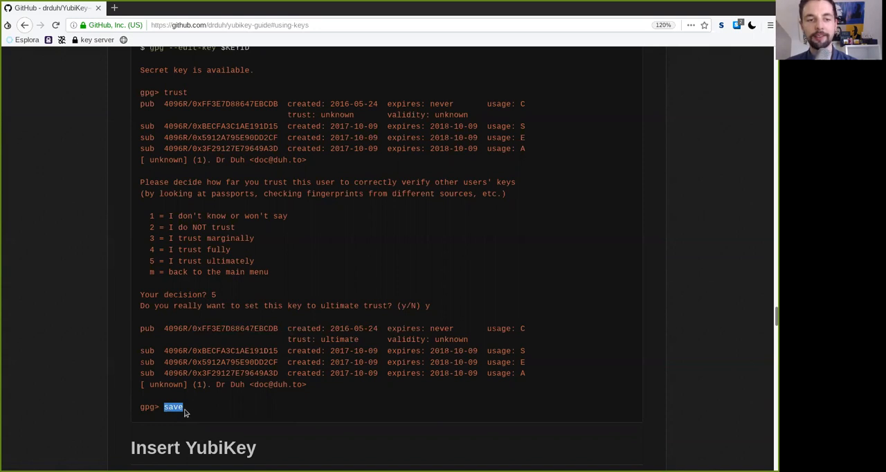
# Highlight the card status Manufacturer field, then scroll down to the Encryption heading.
pyautogui.scroll(-3)
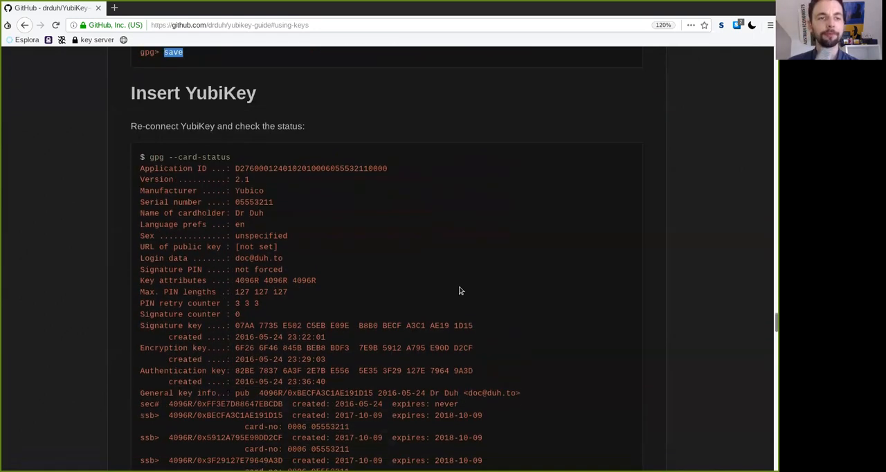
pyautogui.scroll(-3)
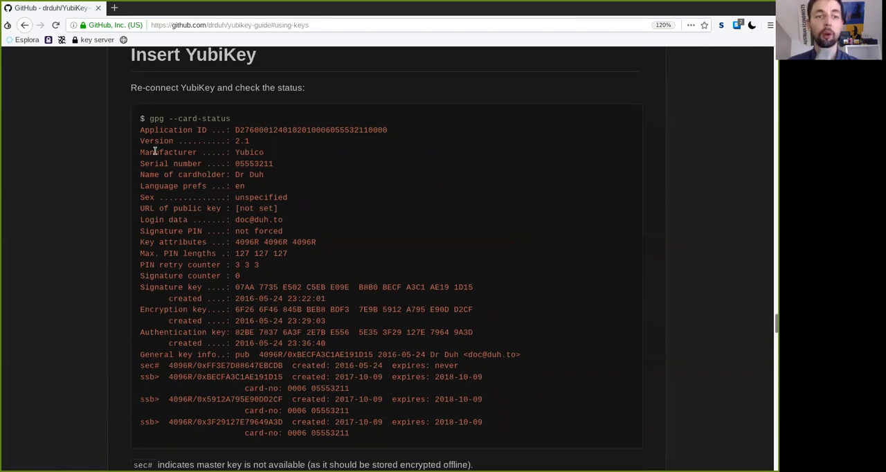
pyautogui.doubleClick(190, 119)
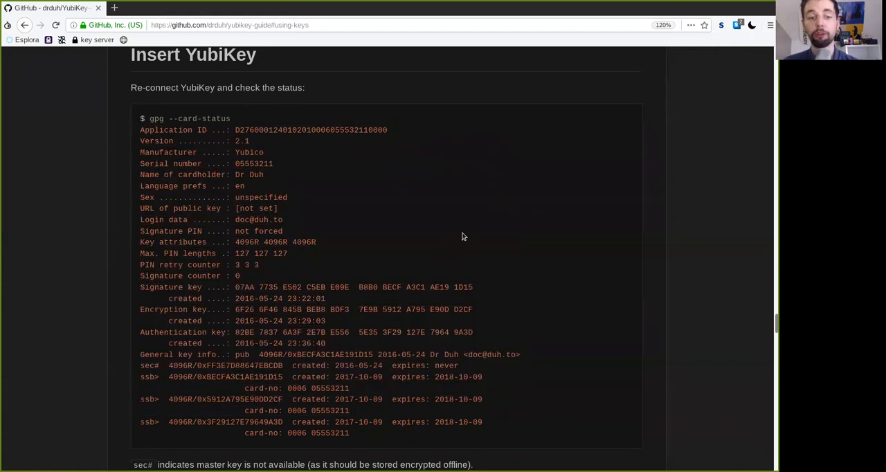
pyautogui.scroll(-3)
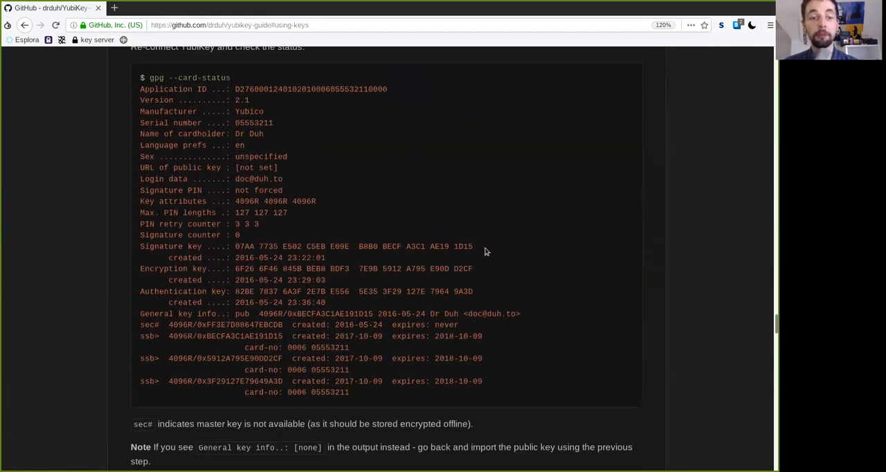
pyautogui.scroll(-3)
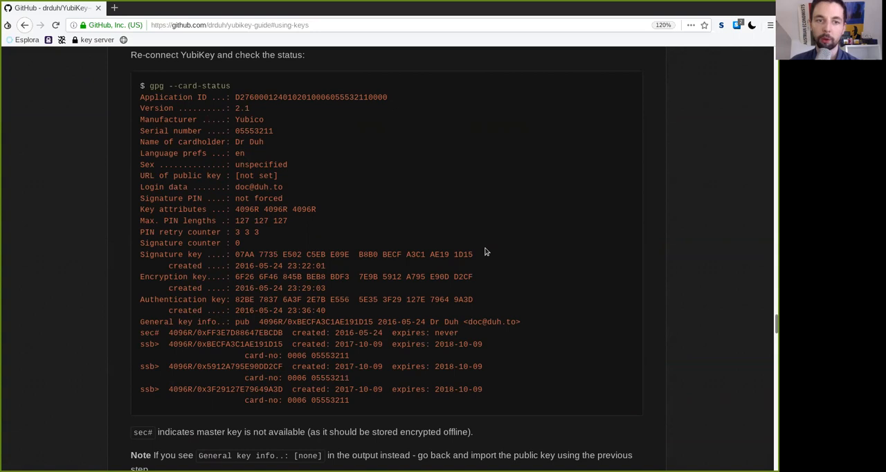
pyautogui.scroll(-3)
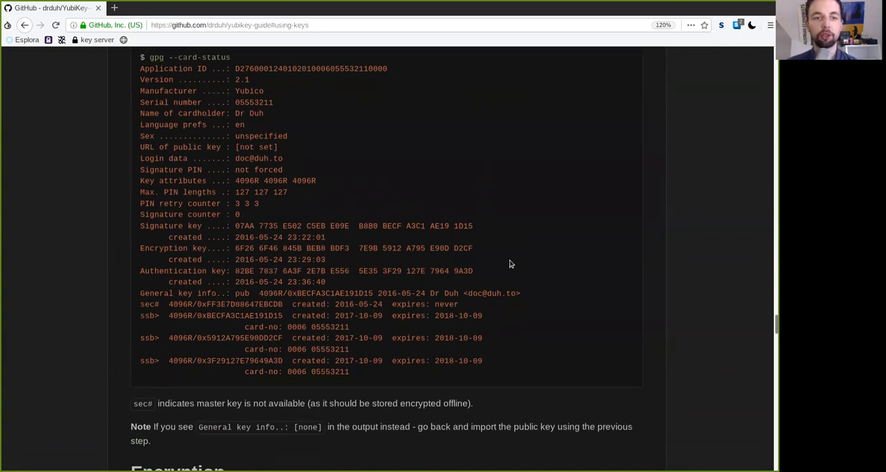
pyautogui.scroll(-3)
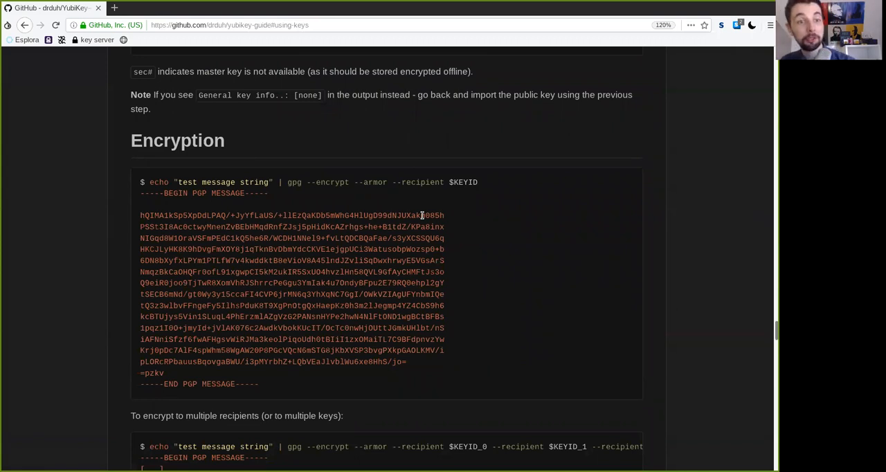
pyautogui.doubleClick(177, 140)
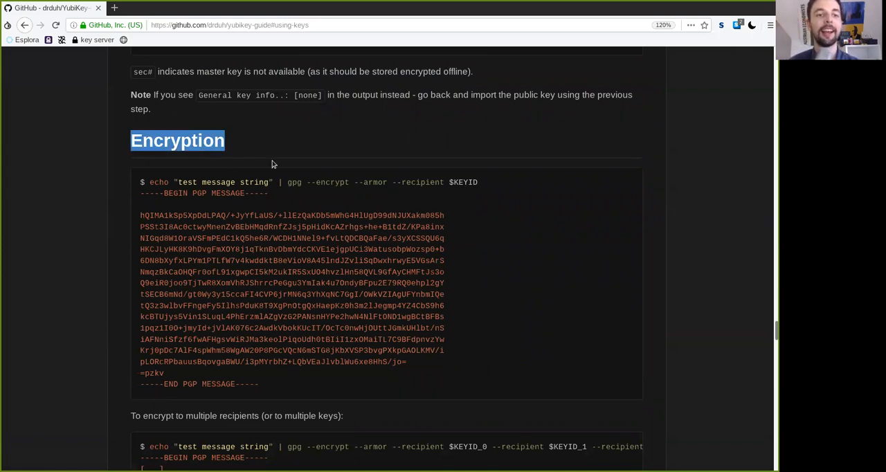
pyautogui.scroll(-3)
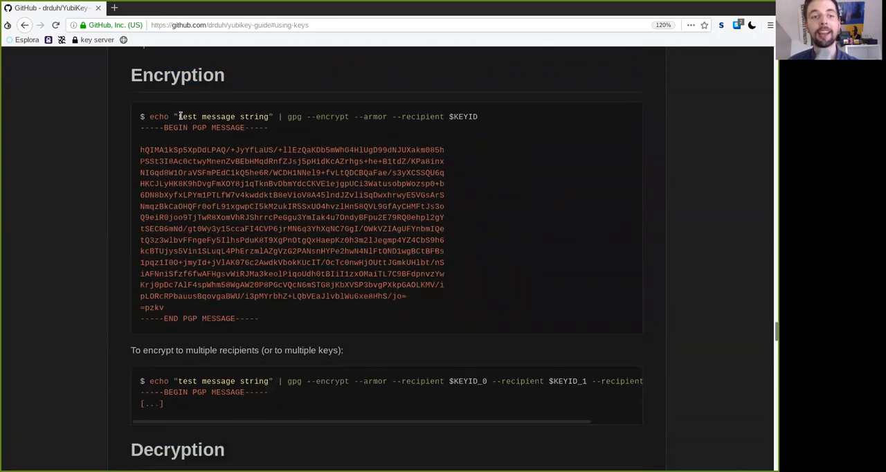
pyautogui.doubleClick(158, 116)
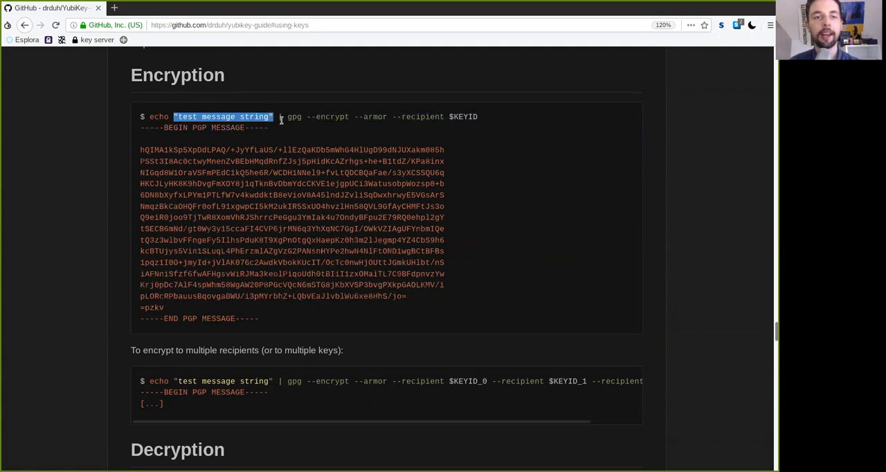
pyautogui.doubleClick(294, 117)
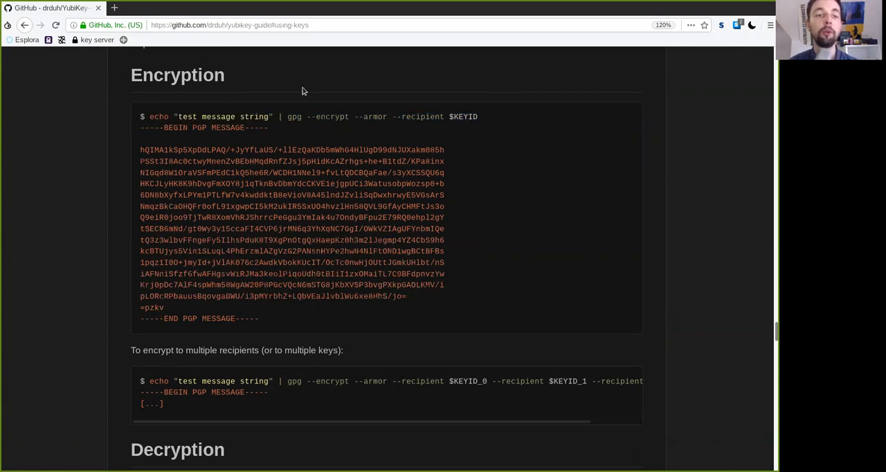
pyautogui.doubleClick(294, 117)
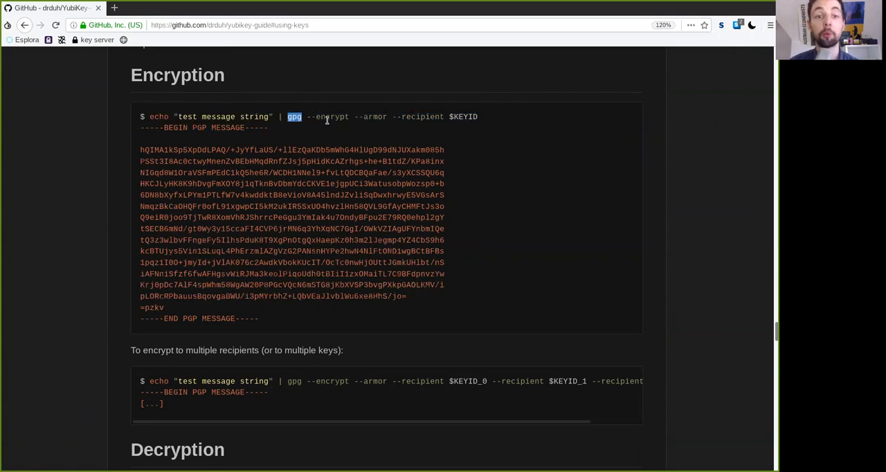
pyautogui.doubleClick(332, 116)
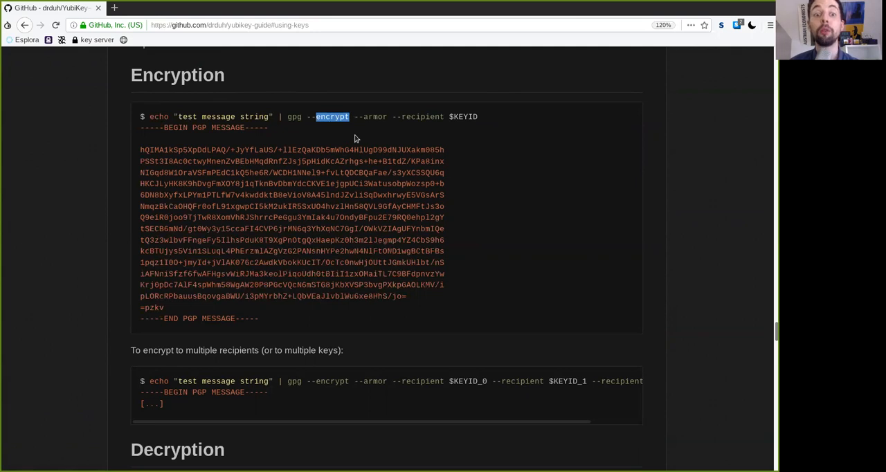
pyautogui.moveTo(146, 97)
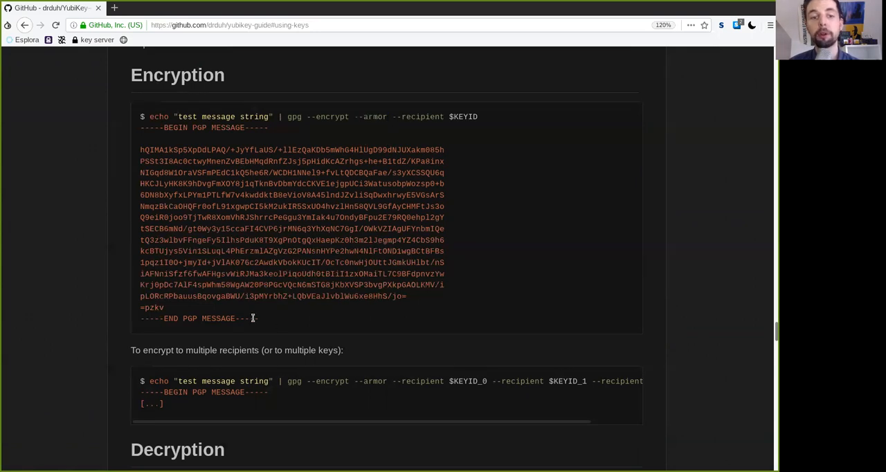
pyautogui.moveTo(141, 127); pyautogui.dragTo(259, 319)
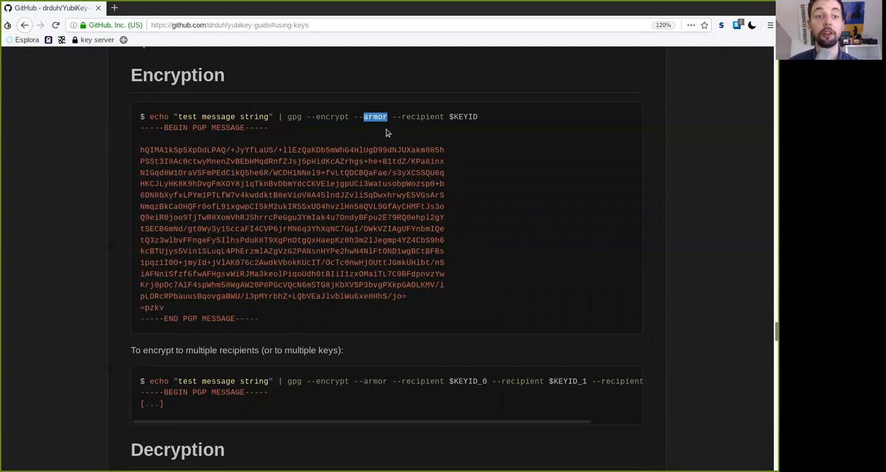
pyautogui.doubleClick(421, 117)
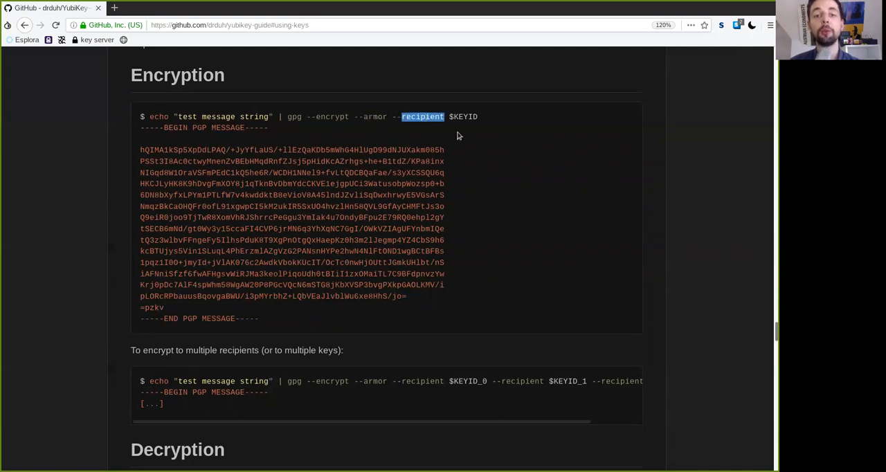
pyautogui.click(462, 117)
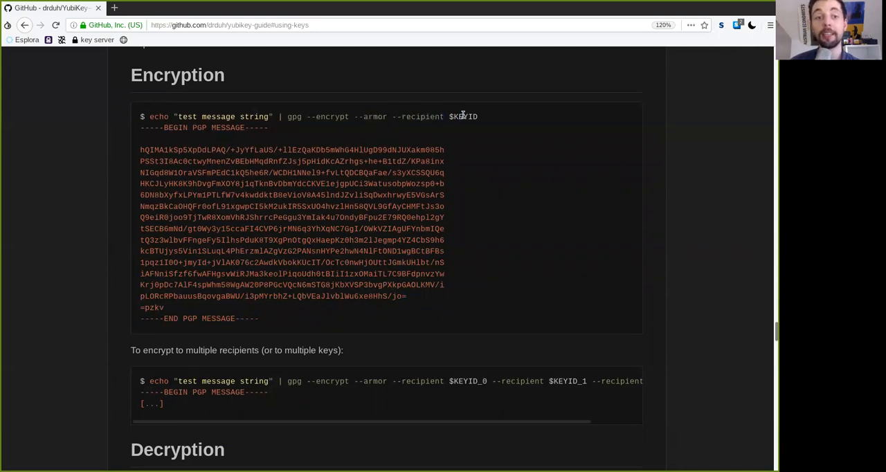
pyautogui.doubleClick(466, 116)
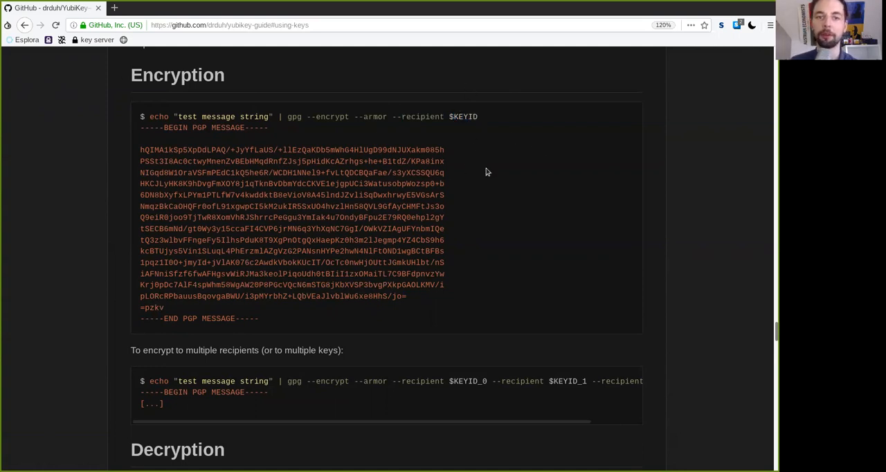
pyautogui.moveTo(186, 111)
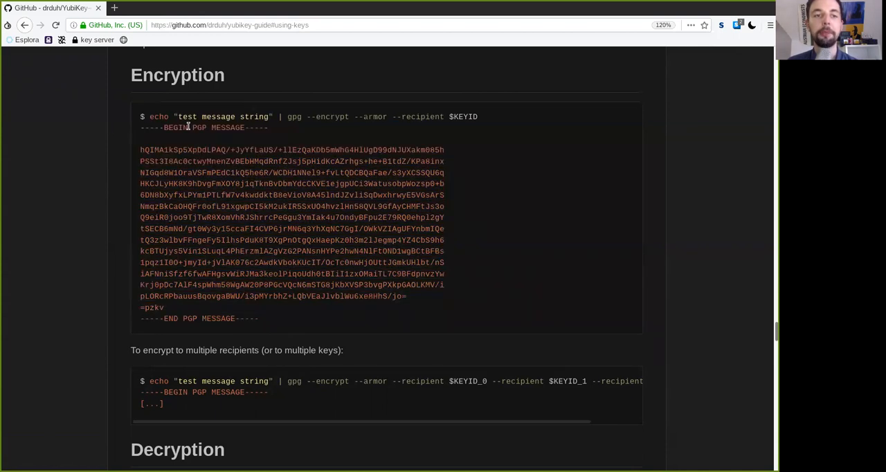
pyautogui.doubleClick(204, 127)
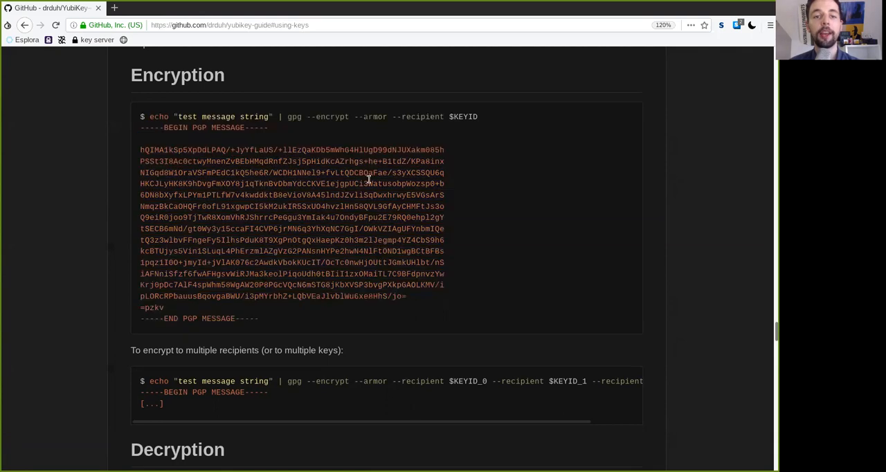
pyautogui.moveTo(178, 116); pyautogui.dragTo(268, 117)
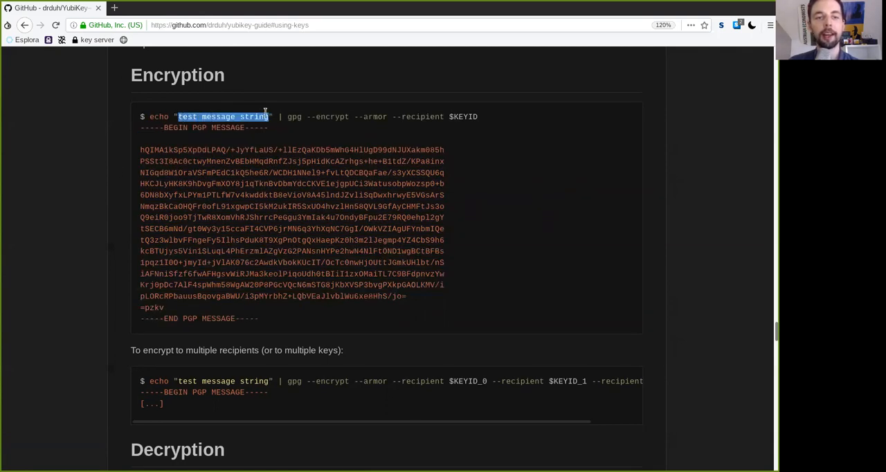
pyautogui.scroll(-3)
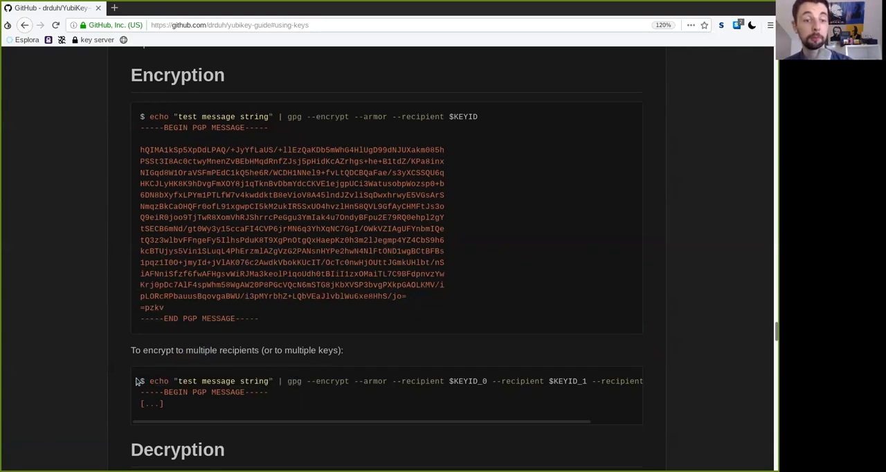
pyautogui.moveTo(484, 392)
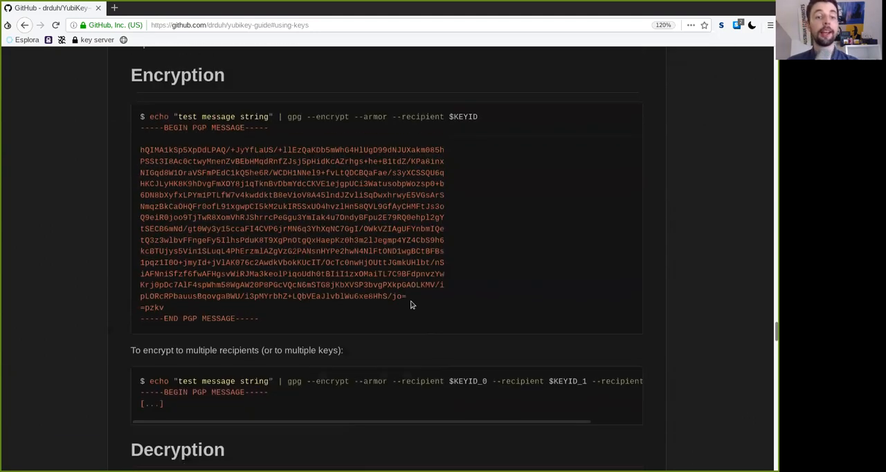
# Highlight the gpg --decrypt option, the message header and the encrypted PGP message block.
pyautogui.scroll(-3)
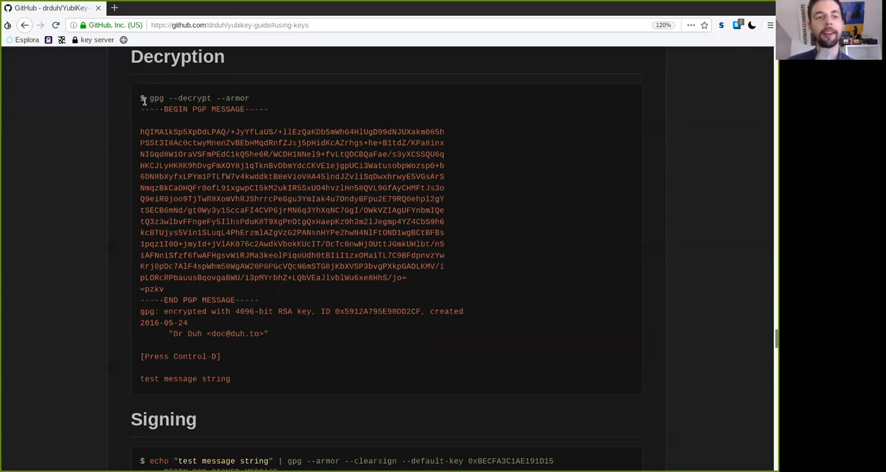
pyautogui.doubleClick(155, 98)
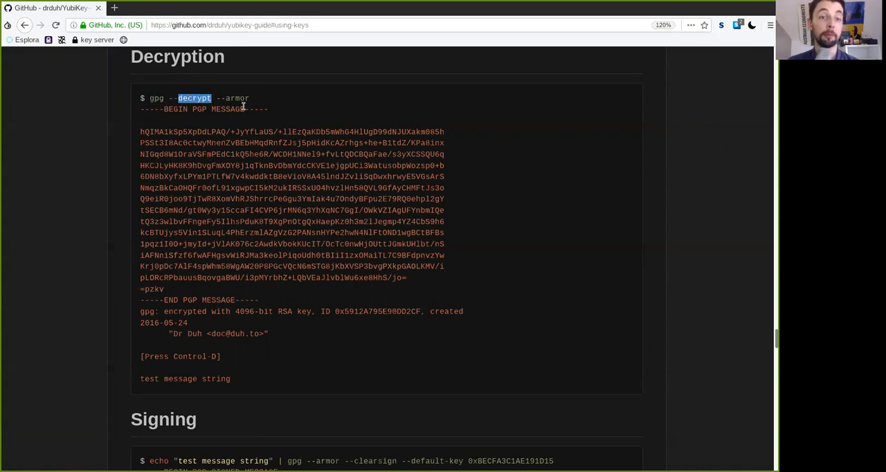
pyautogui.doubleClick(237, 99)
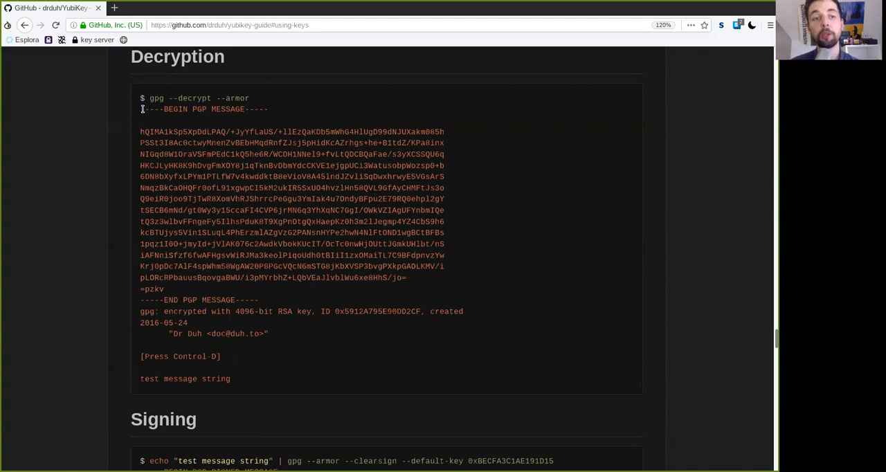
pyautogui.scroll(3)
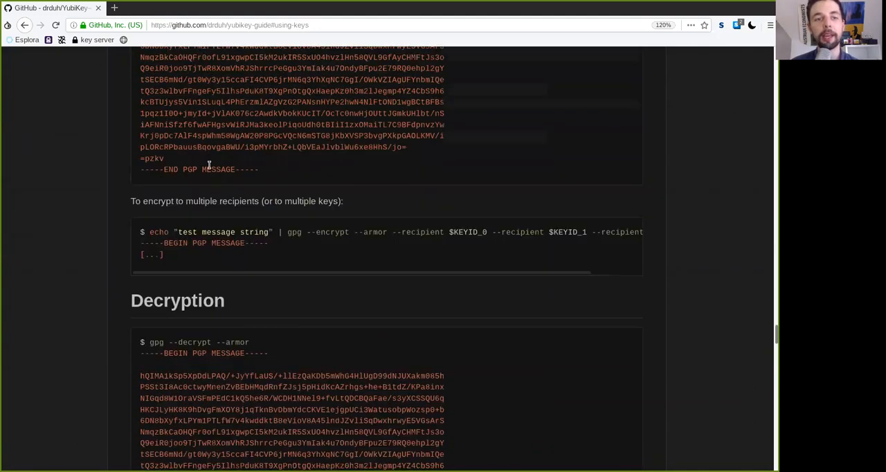
pyautogui.scroll(-3)
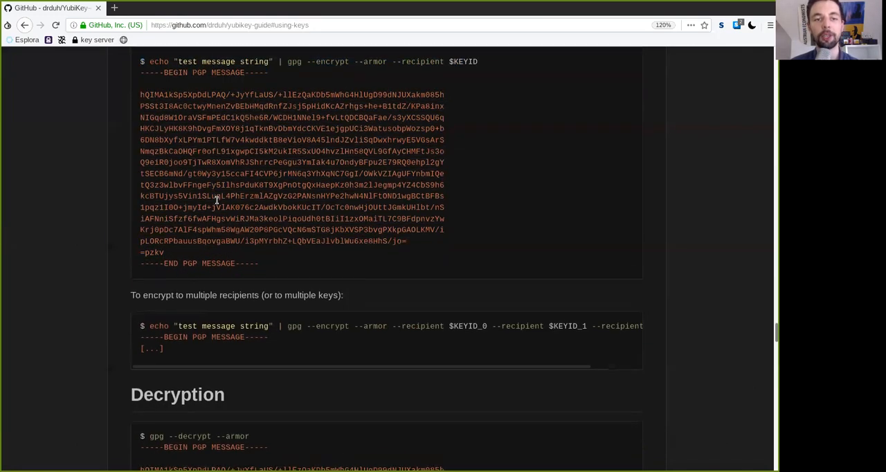
pyautogui.scroll(-3)
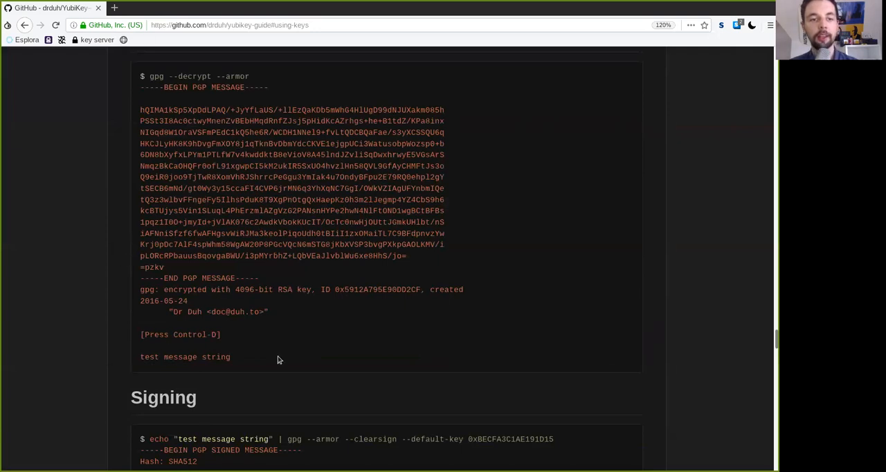
pyautogui.moveTo(141, 110); pyautogui.dragTo(230, 357)
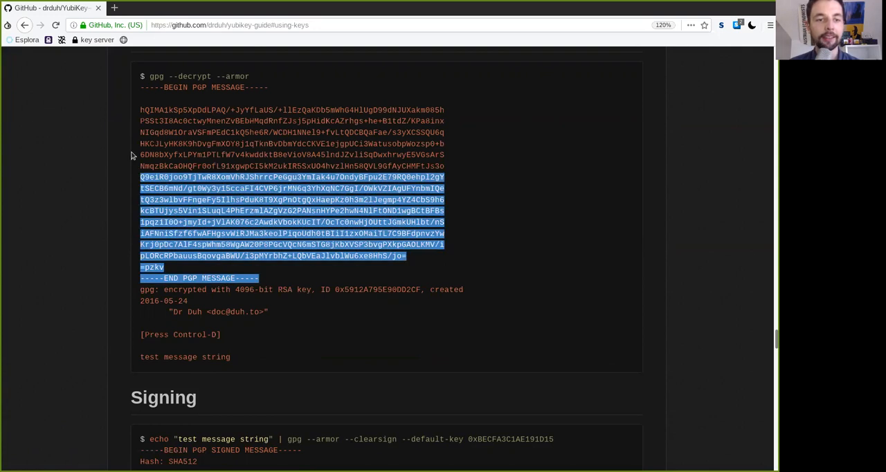
pyautogui.click(350, 223)
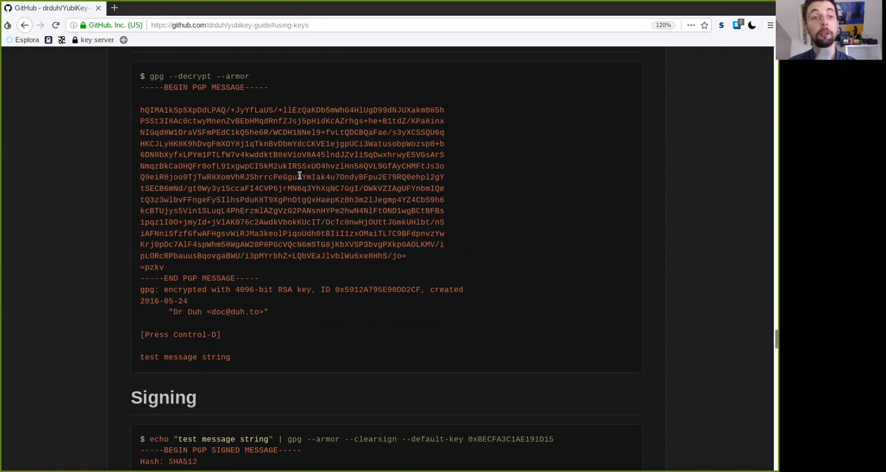
pyautogui.moveTo(277, 181)
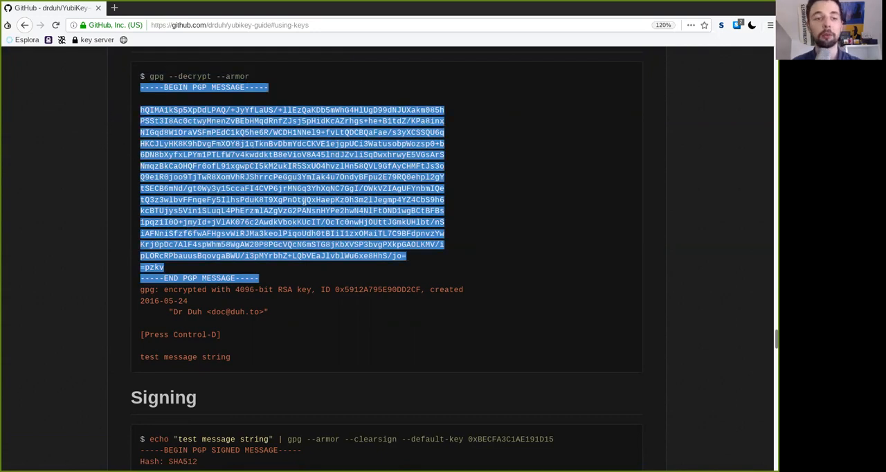
# Highlight the key owner line and the decrypted test message string.
pyautogui.click(243, 300)
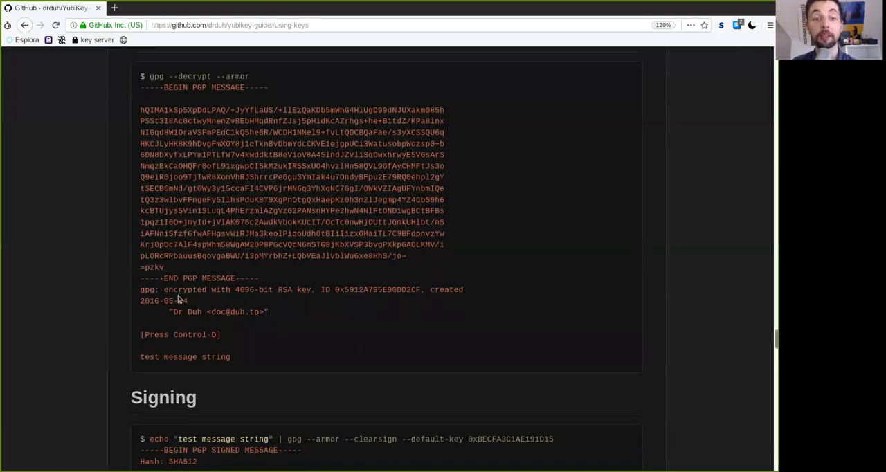
pyautogui.doubleClick(253, 289)
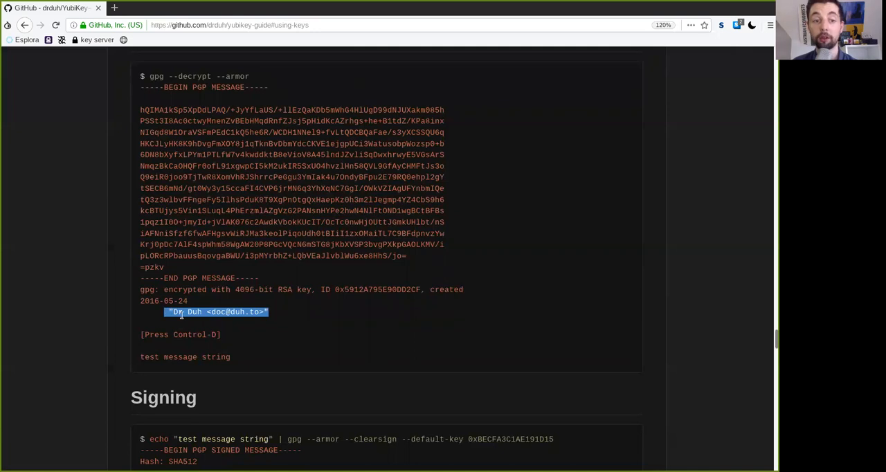
pyautogui.click(243, 338)
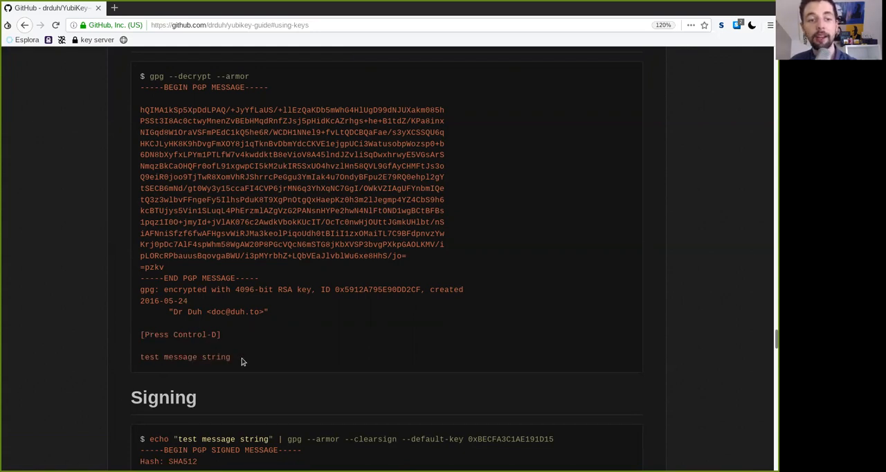
pyautogui.doubleClick(184, 356)
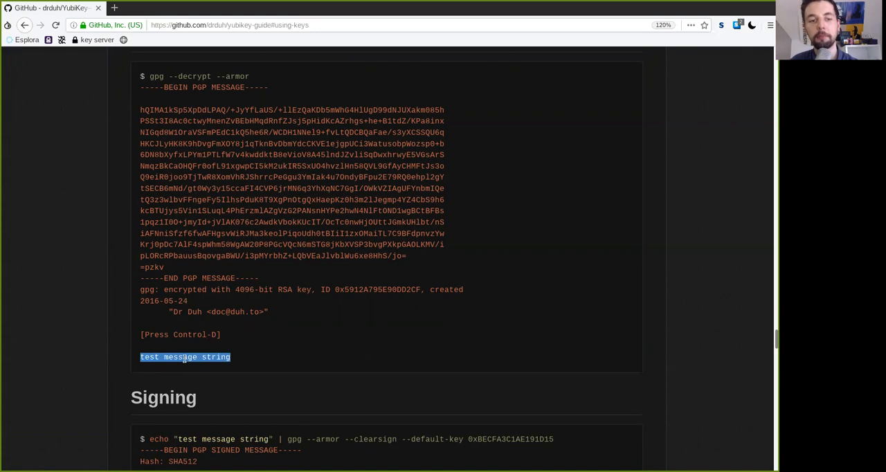
pyautogui.scroll(-3)
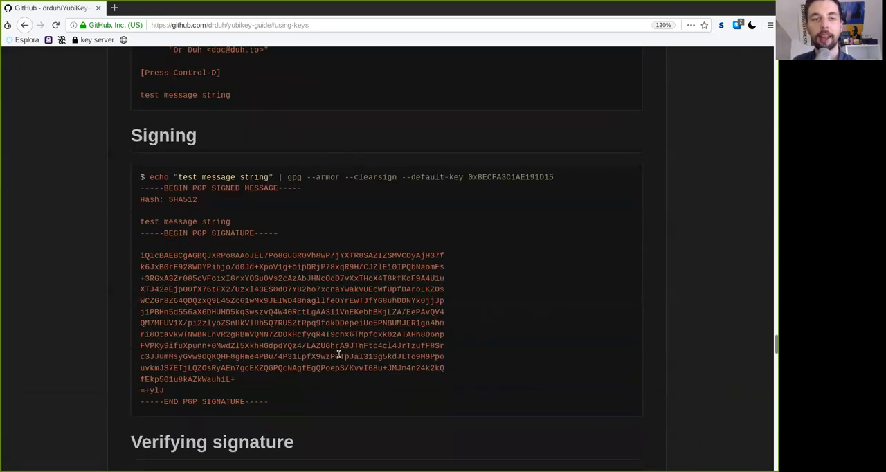
pyautogui.scroll(-3)
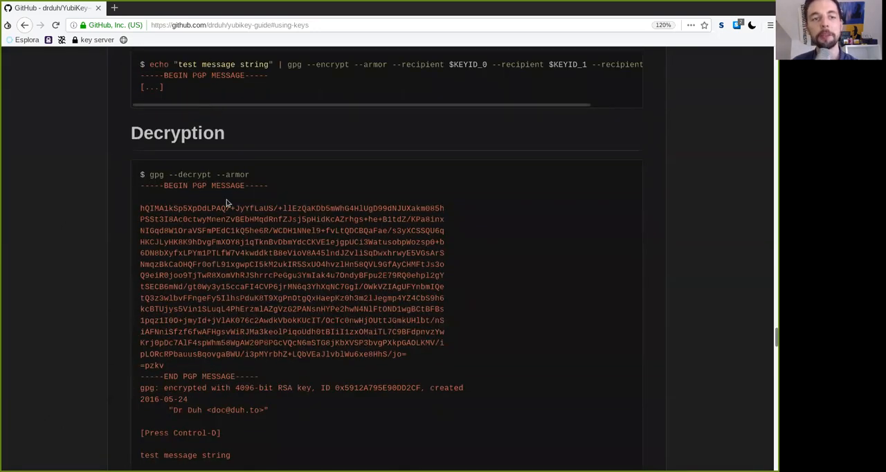
pyautogui.moveTo(178, 65); pyautogui.dragTo(270, 75)
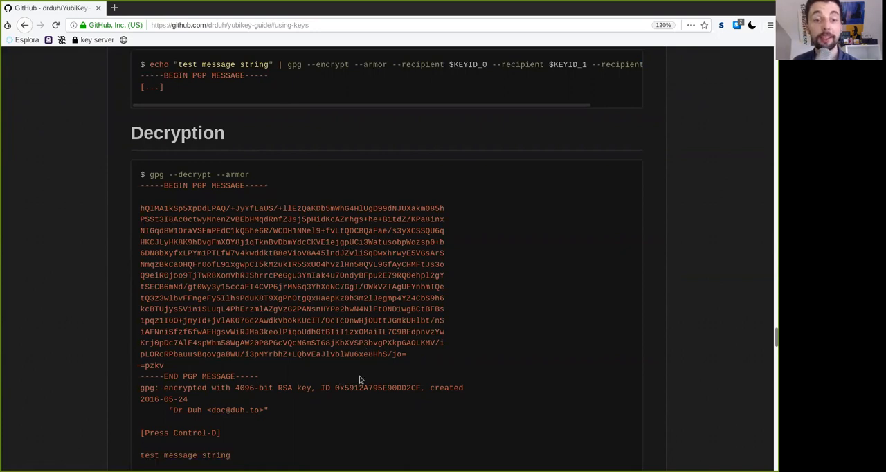
pyautogui.scroll(-3)
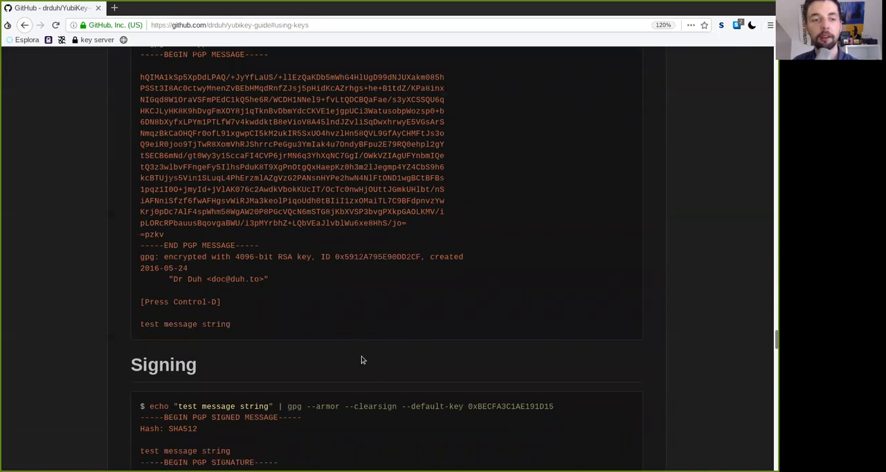
pyautogui.scroll(-3)
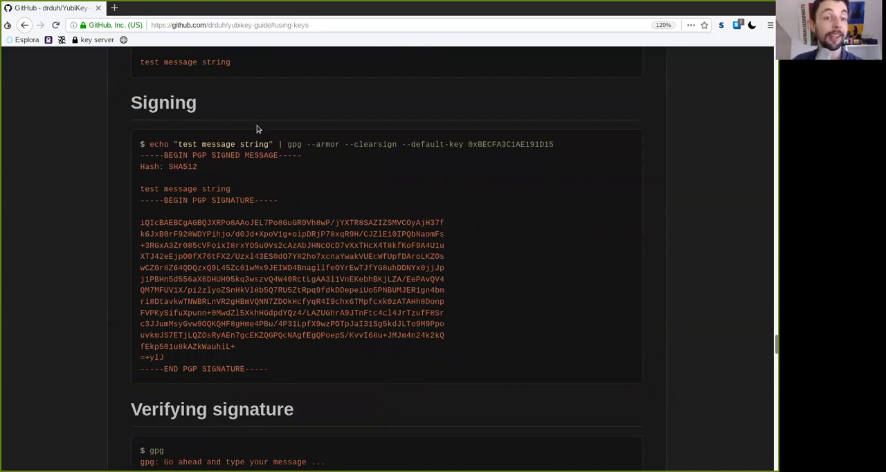
pyautogui.doubleClick(159, 144)
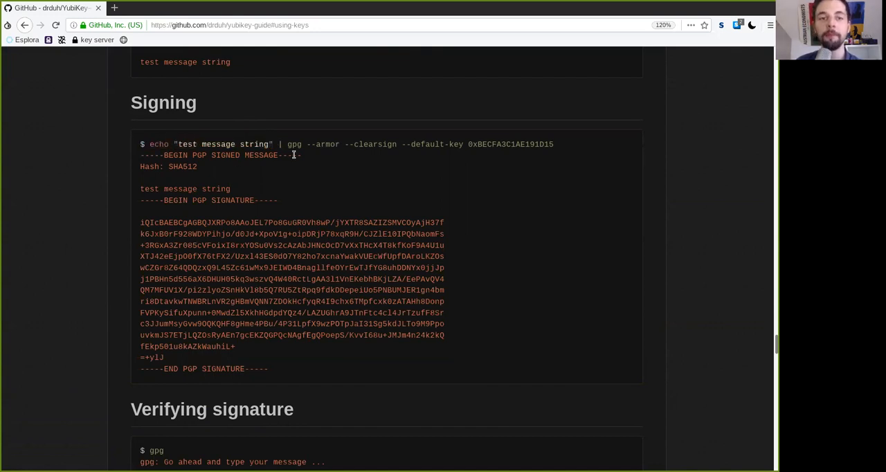
pyautogui.doubleClick(327, 144)
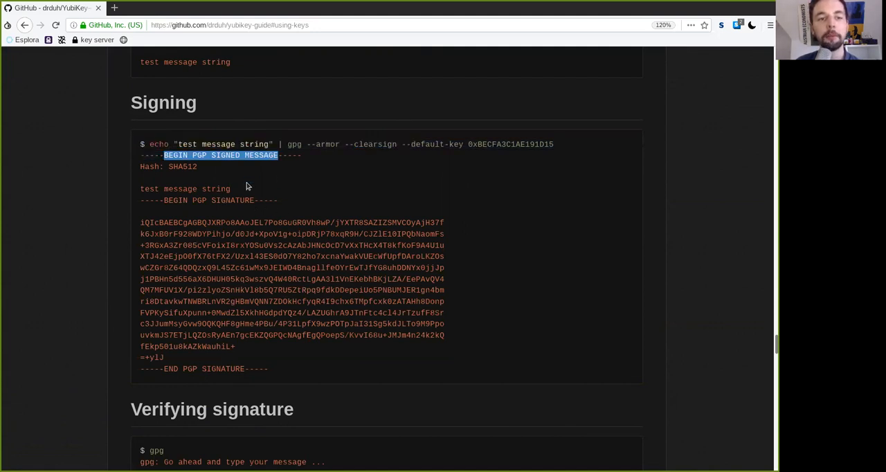
pyautogui.moveTo(148, 187)
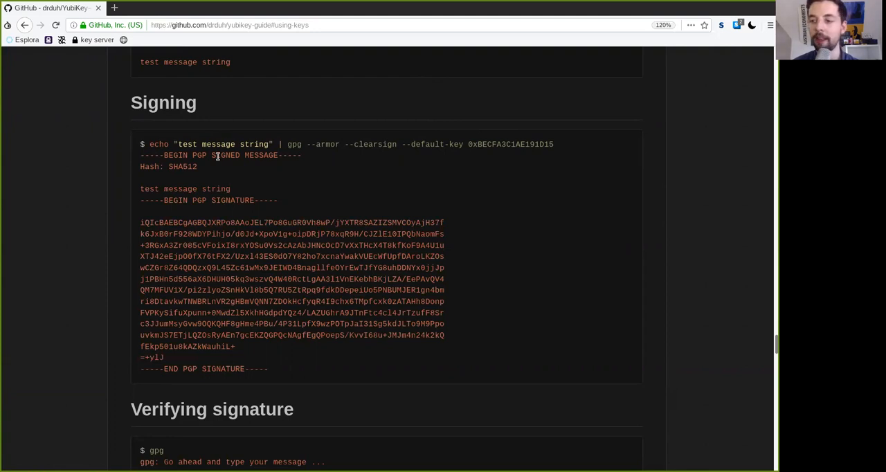
pyautogui.moveTo(287, 136)
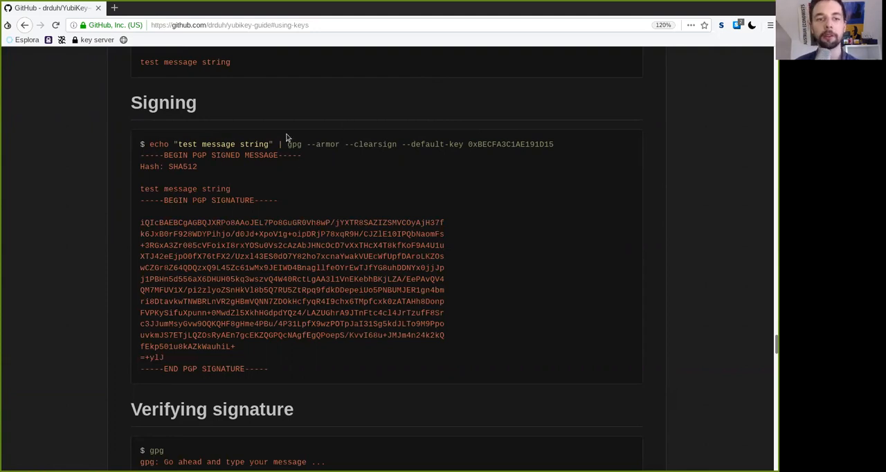
pyautogui.moveTo(297, 176)
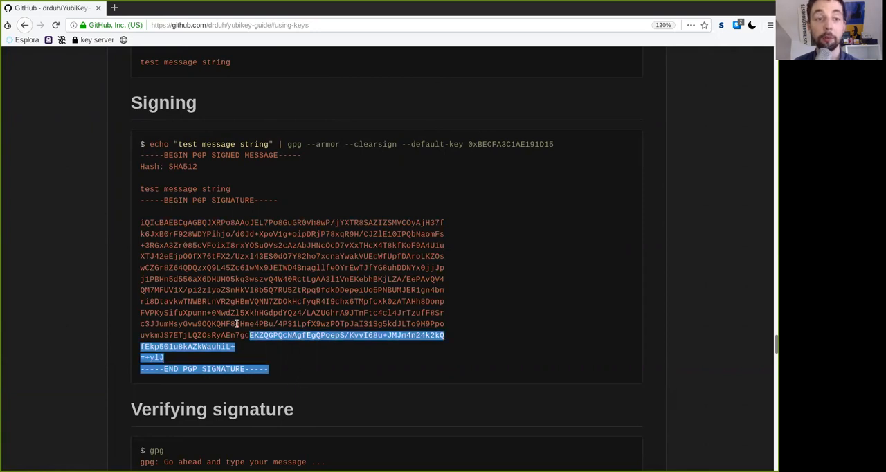
pyautogui.click(243, 190)
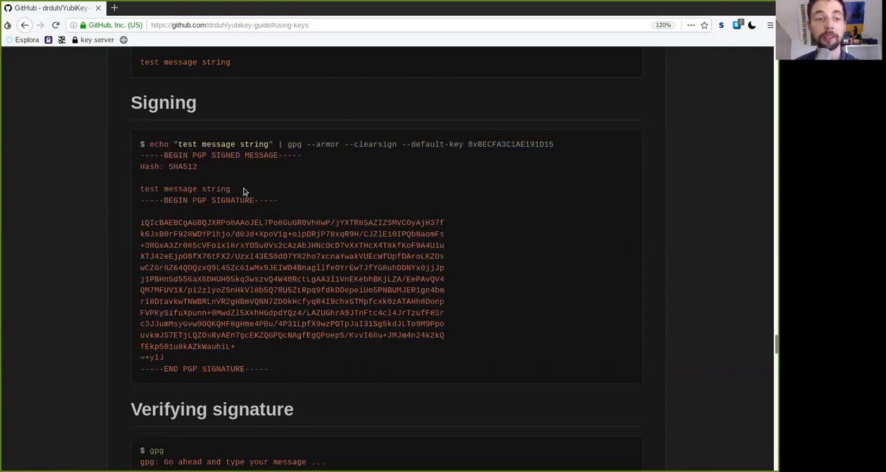
pyautogui.doubleClick(184, 189)
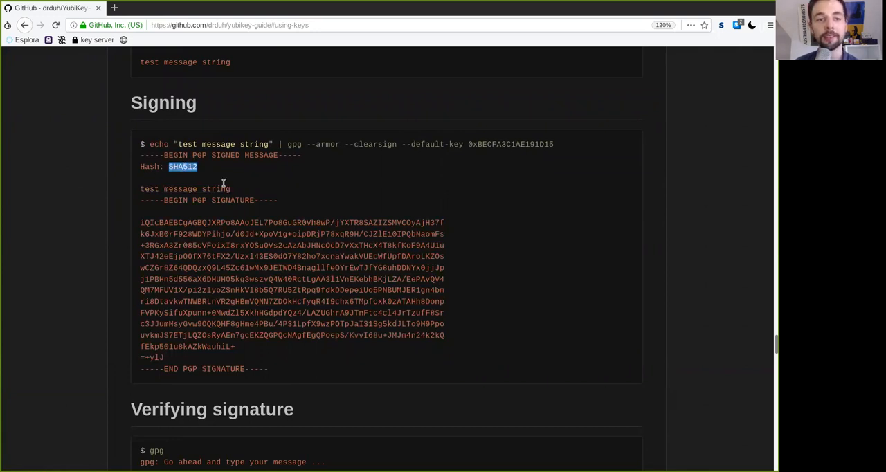
pyautogui.doubleClick(185, 189)
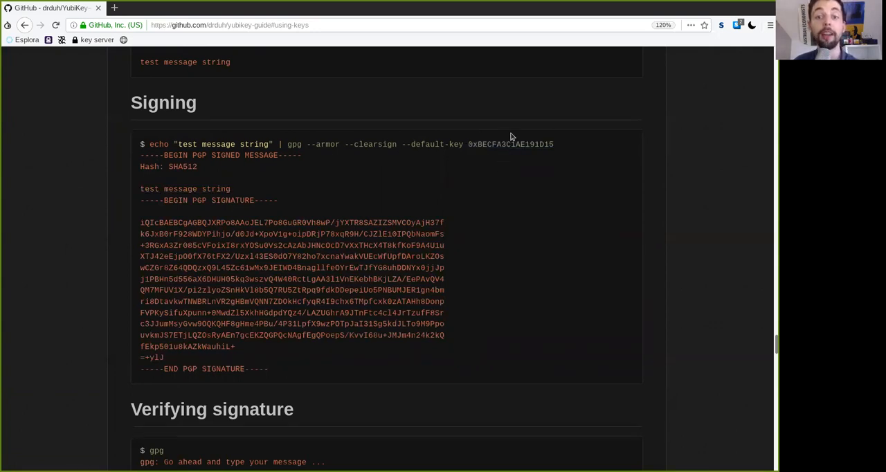
pyautogui.moveTo(309, 365)
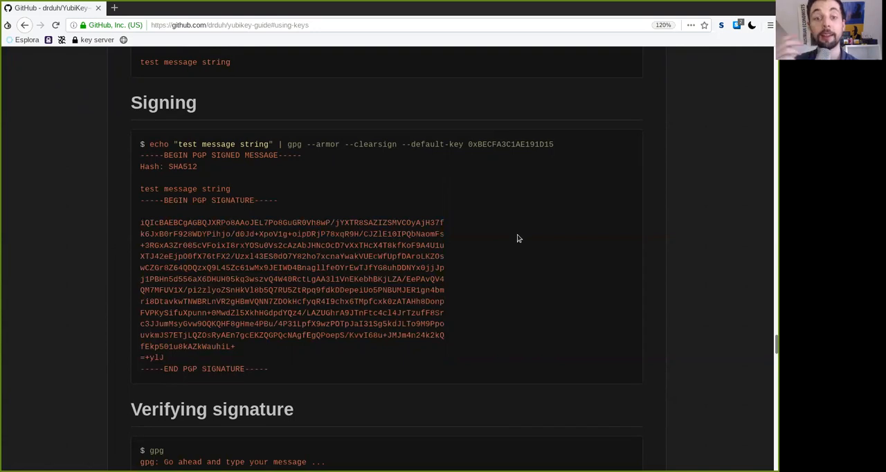
pyautogui.moveTo(502, 186)
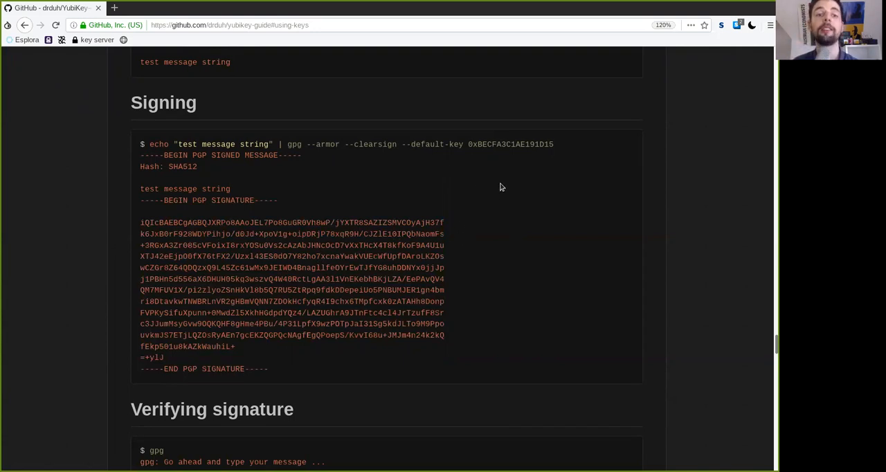
pyautogui.doubleClick(223, 144)
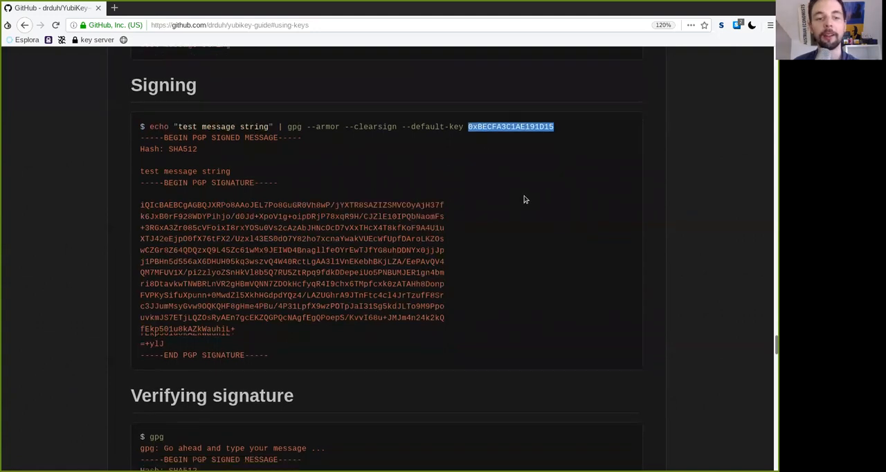
pyautogui.scroll(-3)
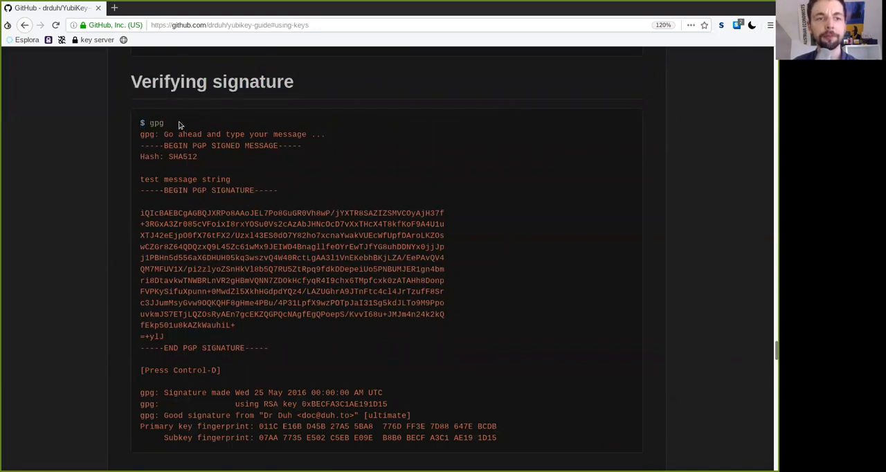
pyautogui.doubleClick(156, 123)
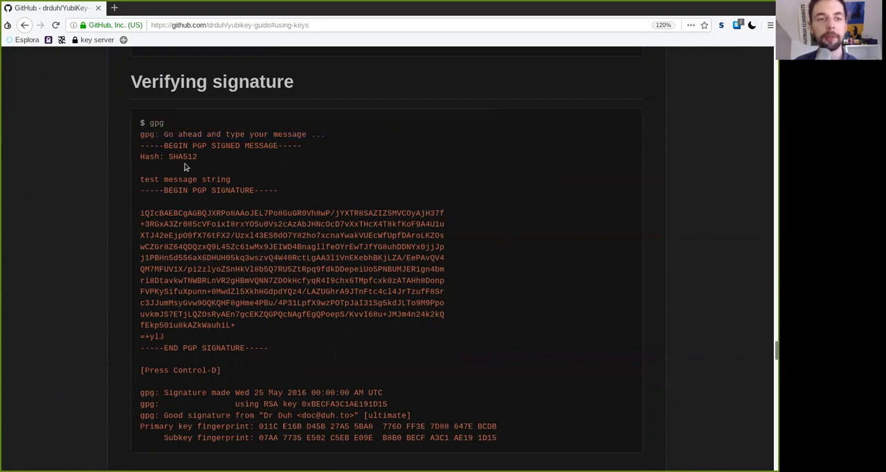
pyautogui.moveTo(141, 145); pyautogui.dragTo(315, 157)
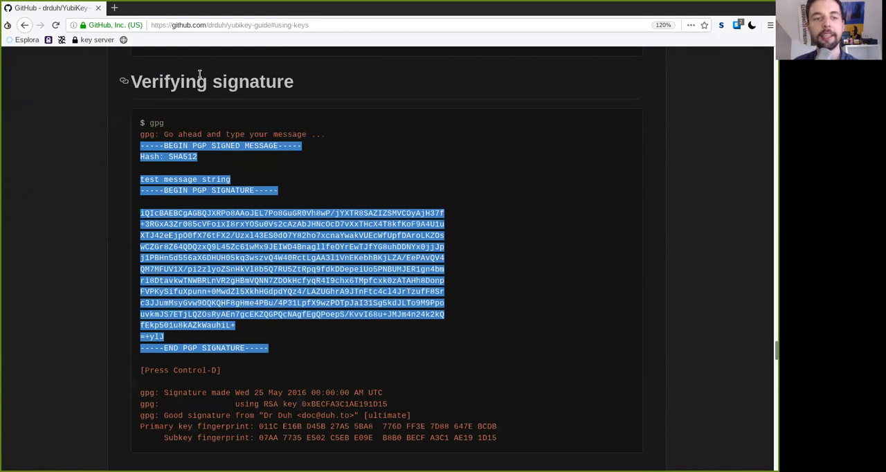
pyautogui.moveTo(202, 205)
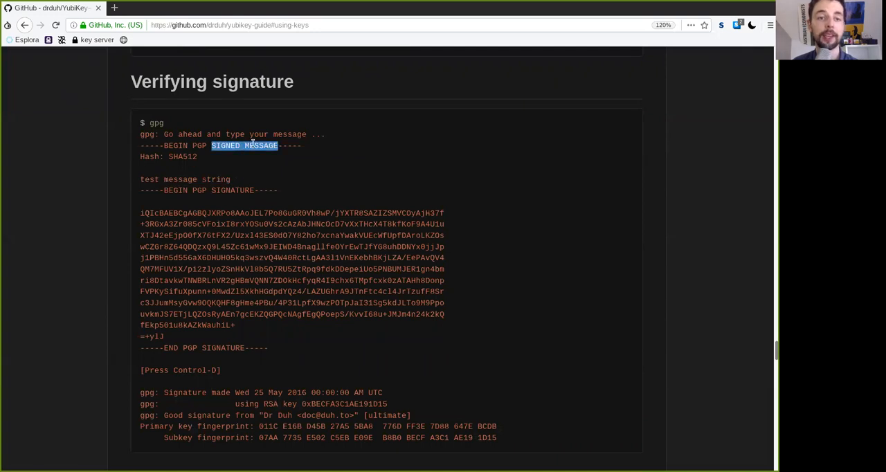
pyautogui.scroll(-3)
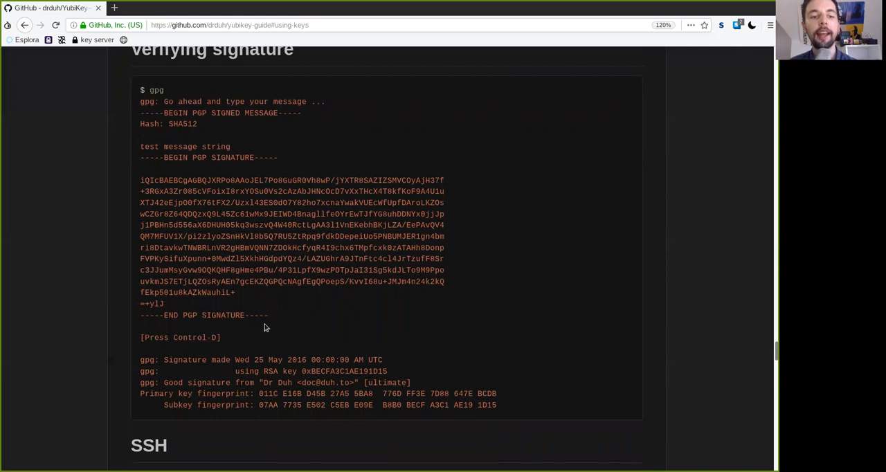
pyautogui.doubleClick(185, 360)
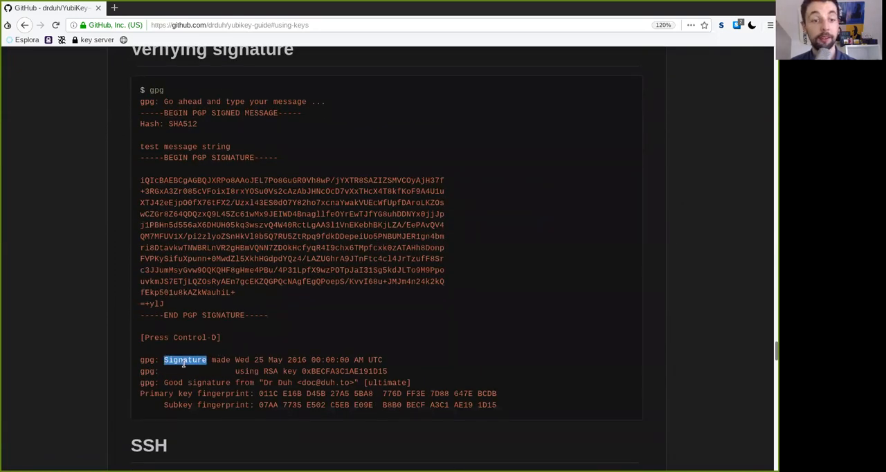
pyautogui.moveTo(185, 360); pyautogui.dragTo(250, 359)
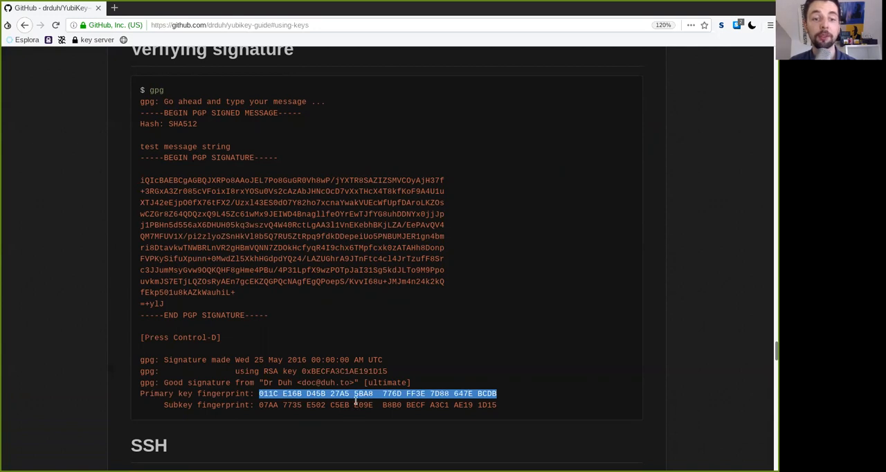
pyautogui.moveTo(178, 419)
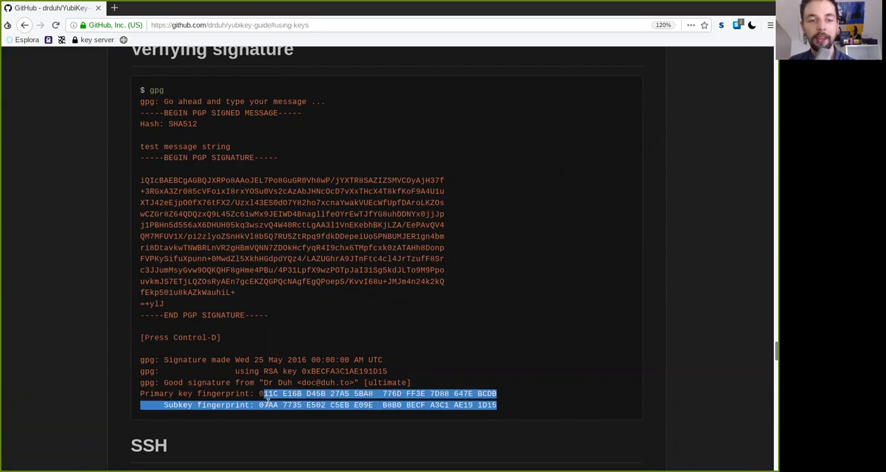
pyautogui.click(471, 384)
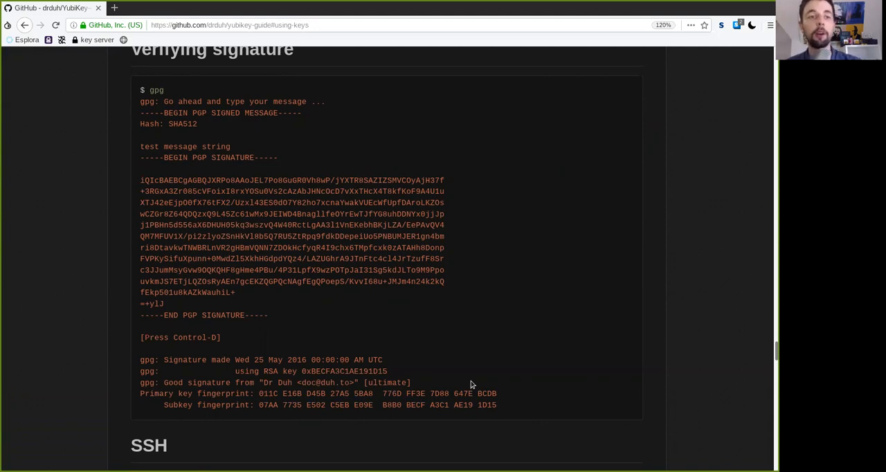
pyautogui.scroll(-3)
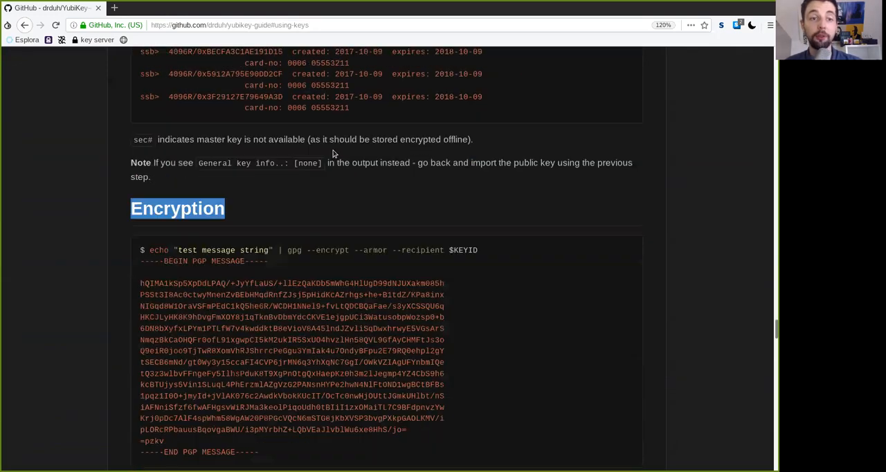
pyautogui.scroll(-3)
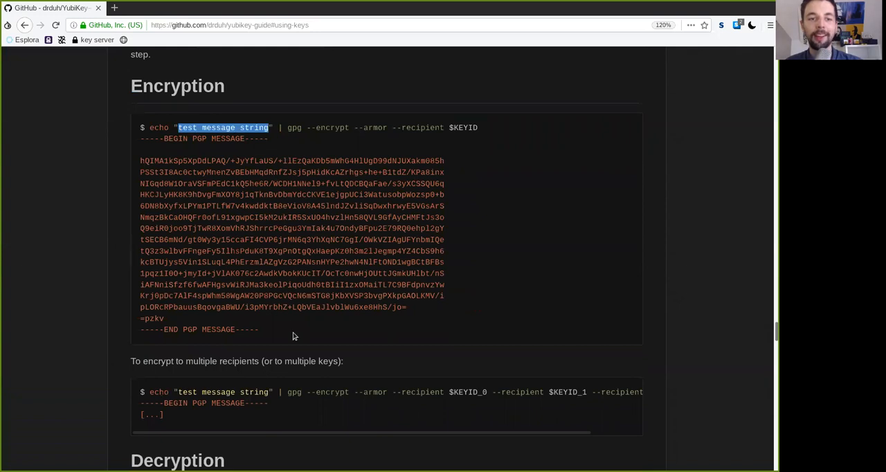
pyautogui.scroll(-3)
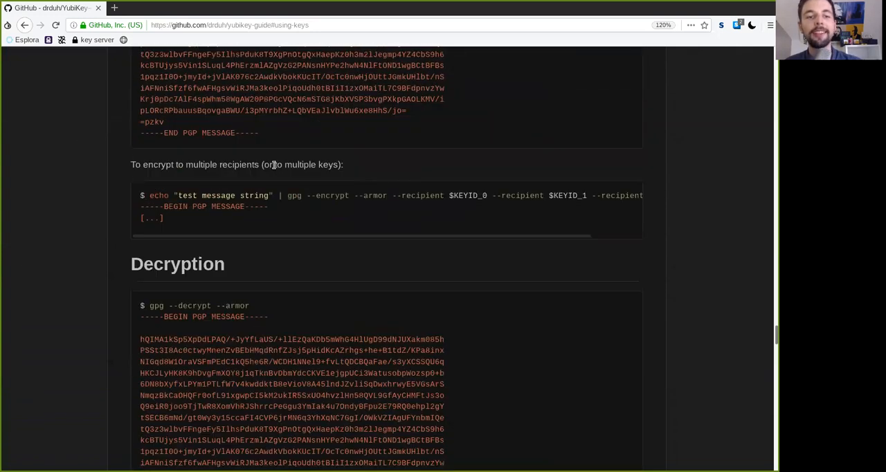
pyautogui.scroll(-3)
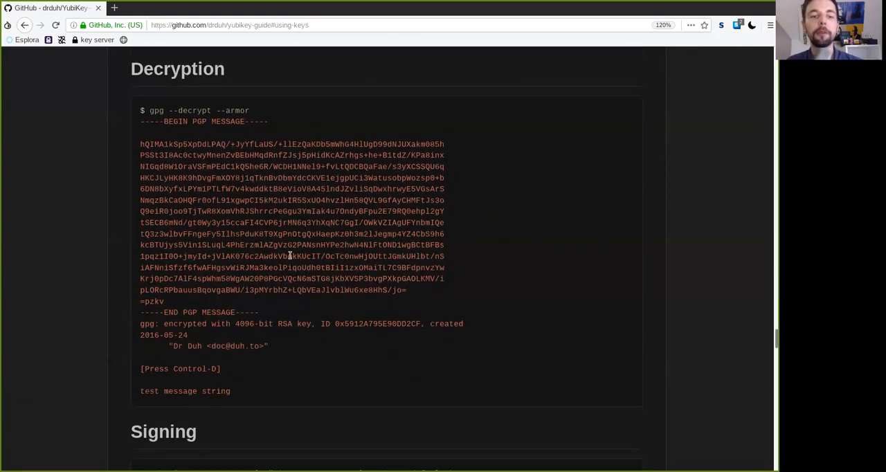
pyautogui.doubleClick(377, 322)
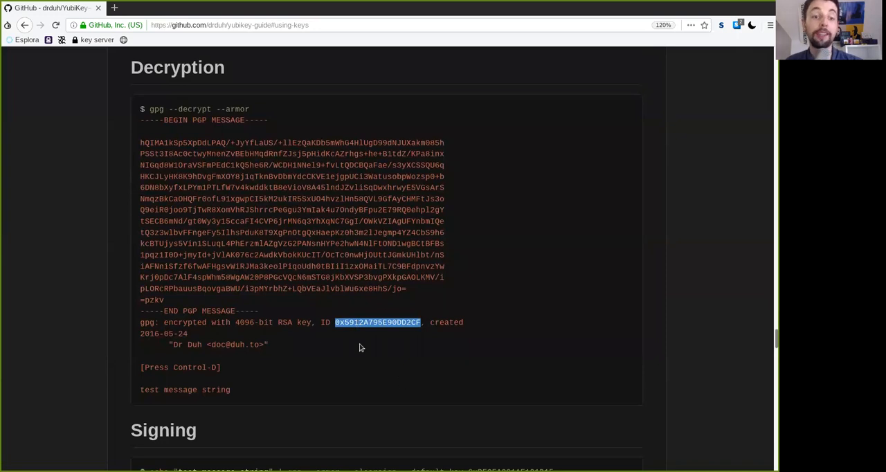
pyautogui.moveTo(141, 119); pyautogui.dragTo(164, 299)
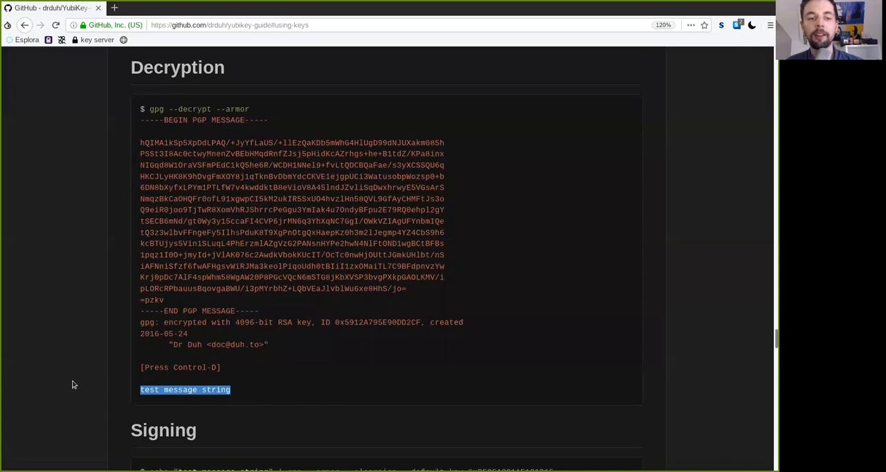
pyautogui.scroll(-3)
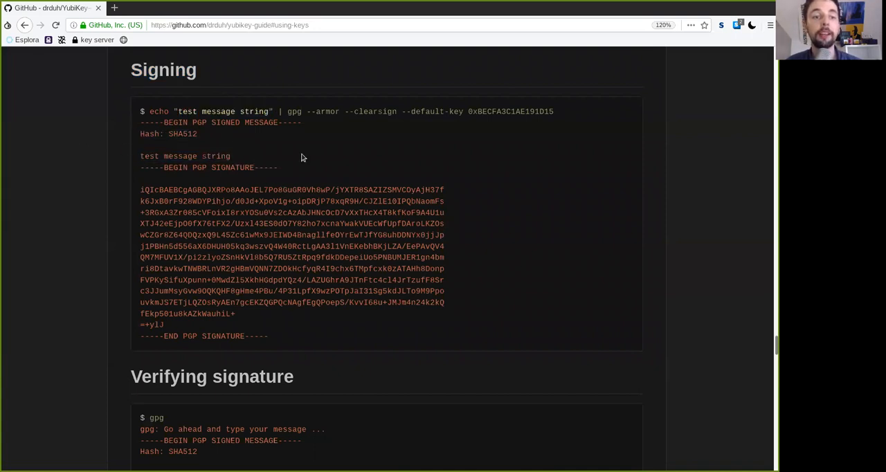
pyautogui.moveTo(140, 168); pyautogui.dragTo(269, 336)
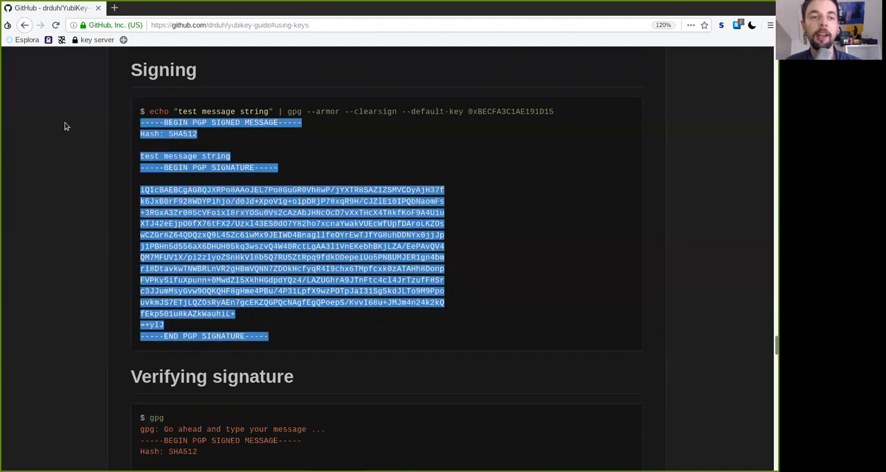
pyautogui.scroll(-3)
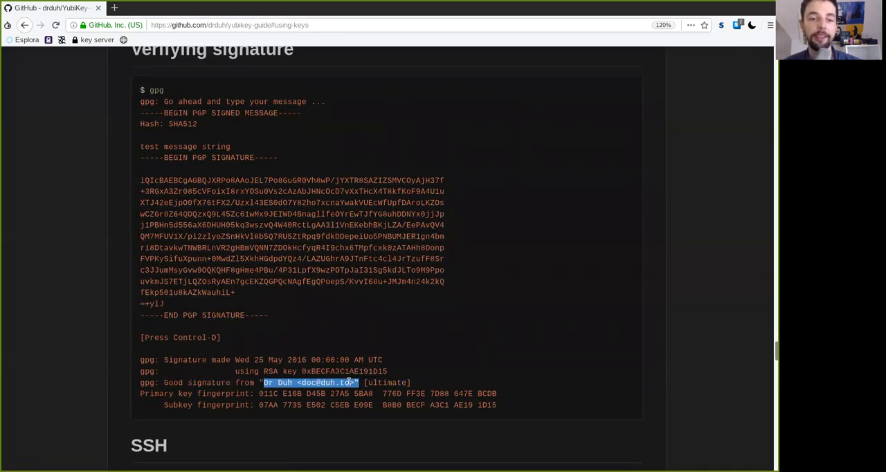
pyautogui.scroll(-3)
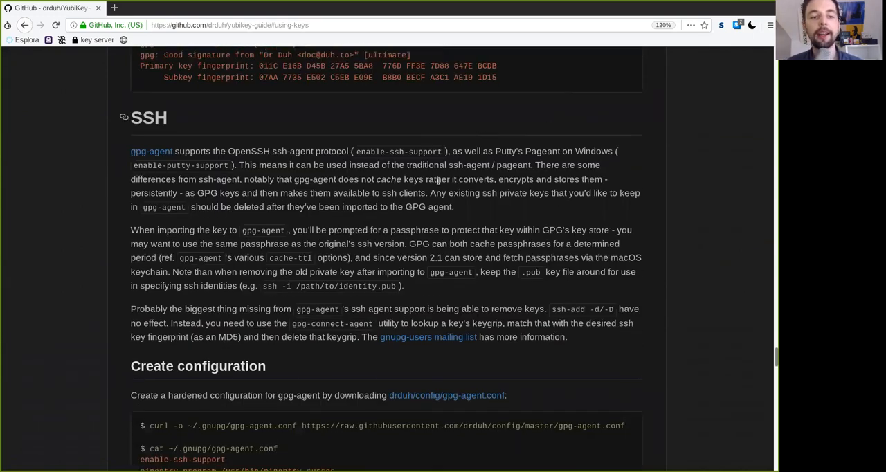
pyautogui.scroll(3)
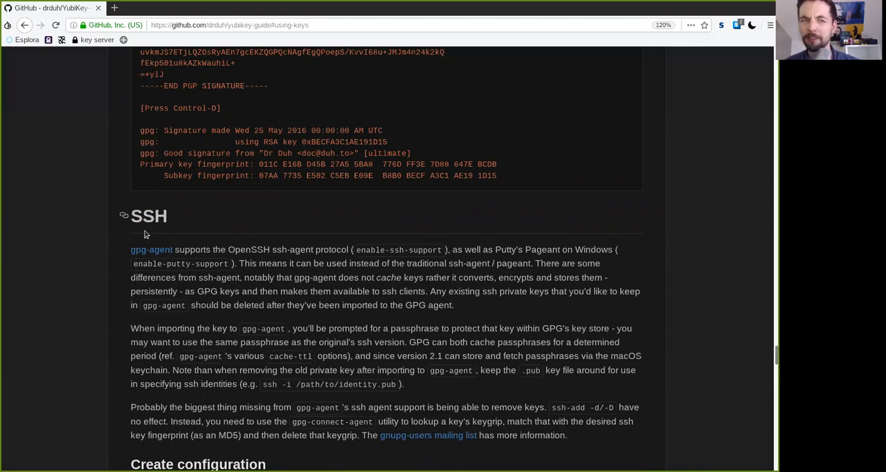
pyautogui.moveTo(409, 82)
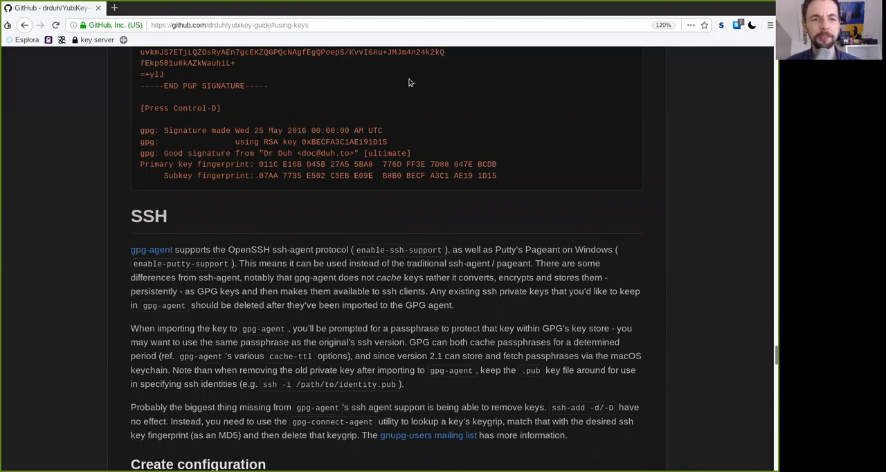
pyautogui.scroll(-3)
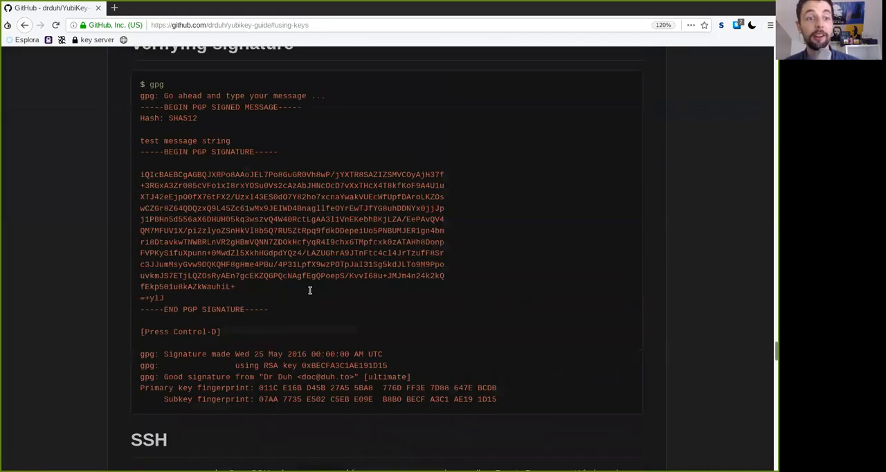
pyautogui.scroll(-3)
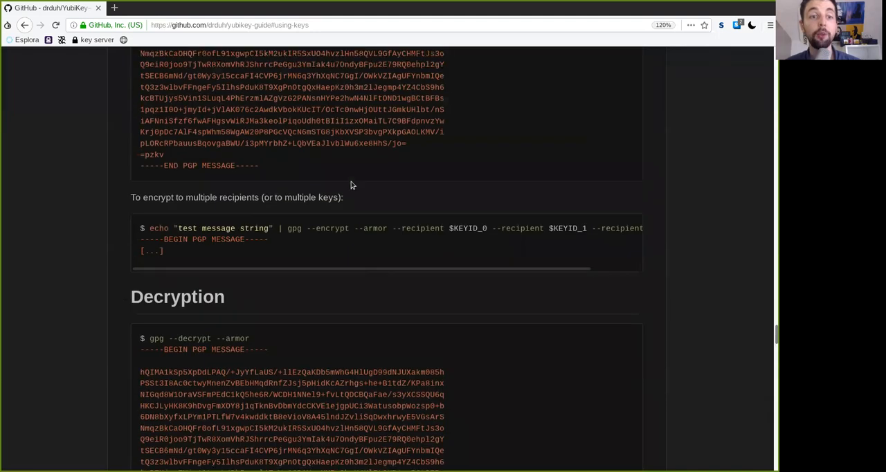
pyautogui.scroll(3)
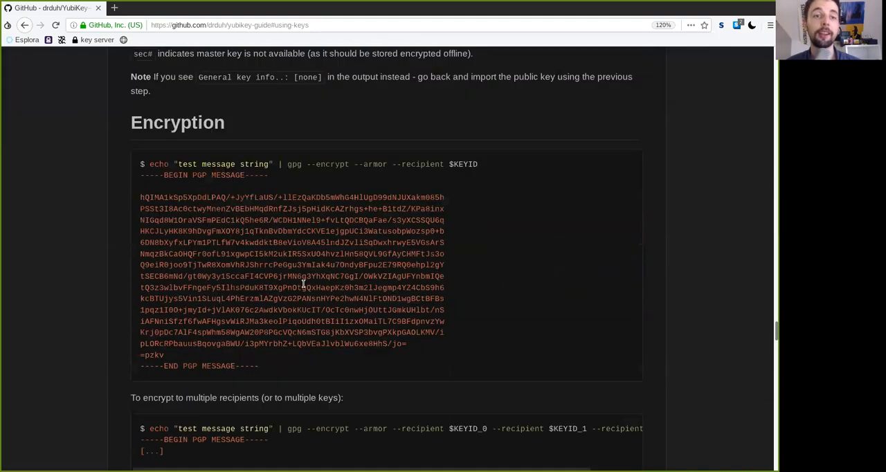
pyautogui.scroll(-3)
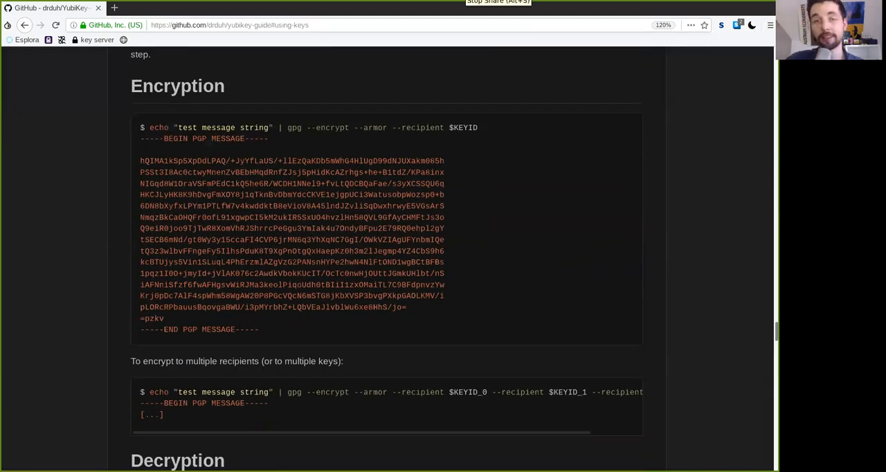